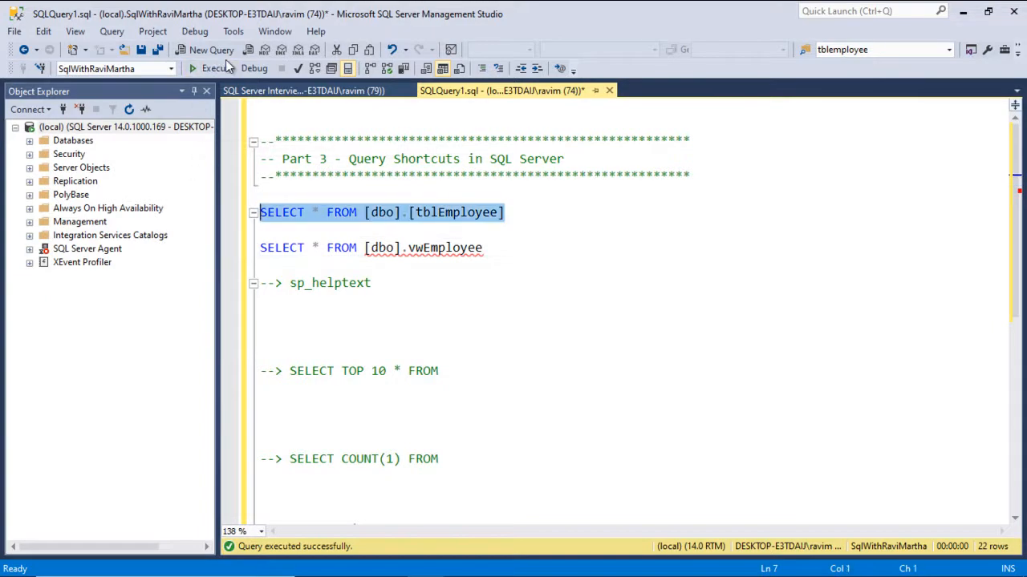
# Step: Run the tblEmployee and vwEmployee SELECT queries, each returning 11 rows, and start an sp_helptext comment
pyautogui.click(211, 68)
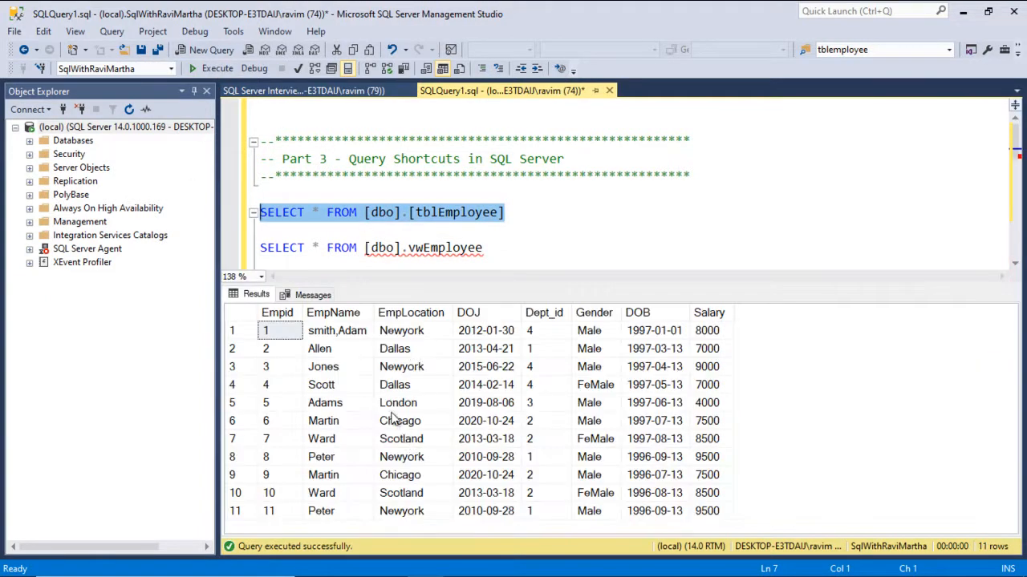
pyautogui.click(525, 261)
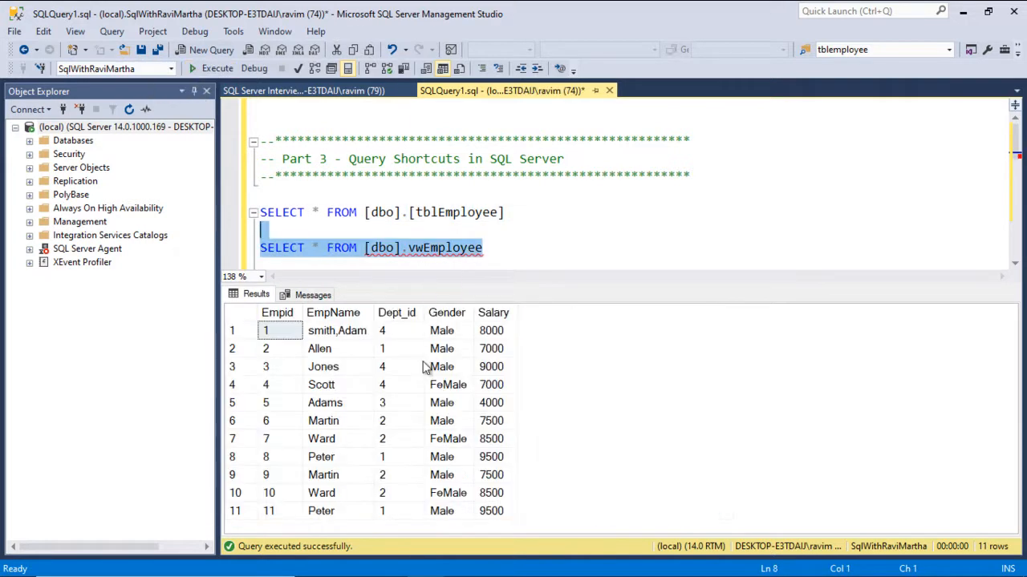
pyautogui.write('--> sp_helptext')
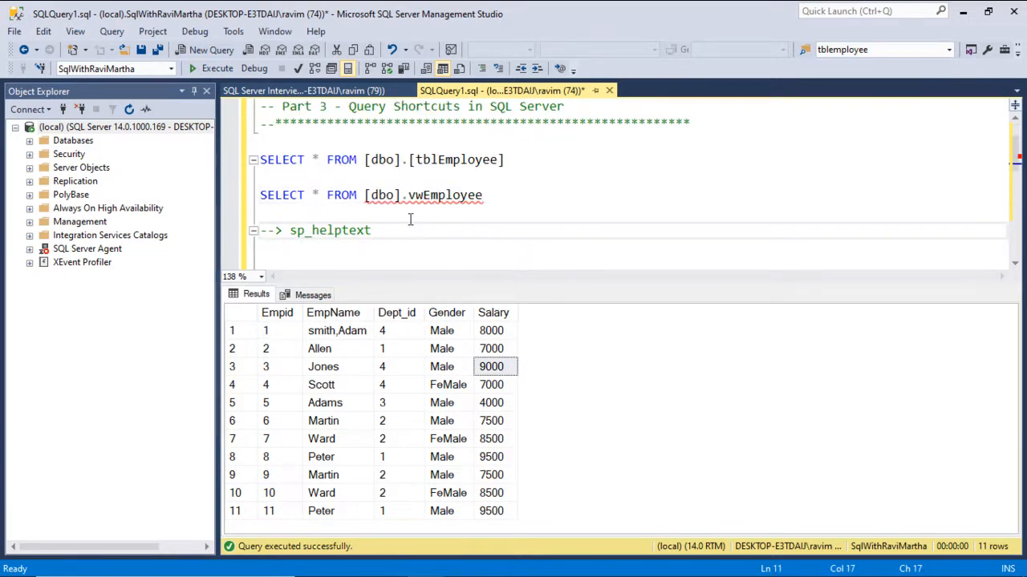
# Step: Run sp_helptext vwEmployee to return the view's CREATE VIEW definition in three rows
pyautogui.doubleClick(444, 195)
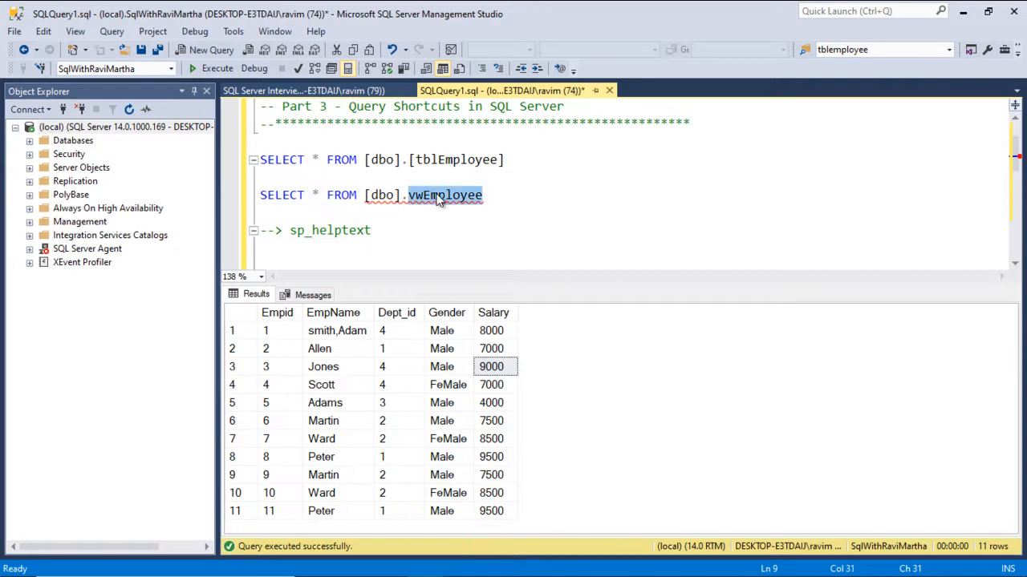
pyautogui.write('s')
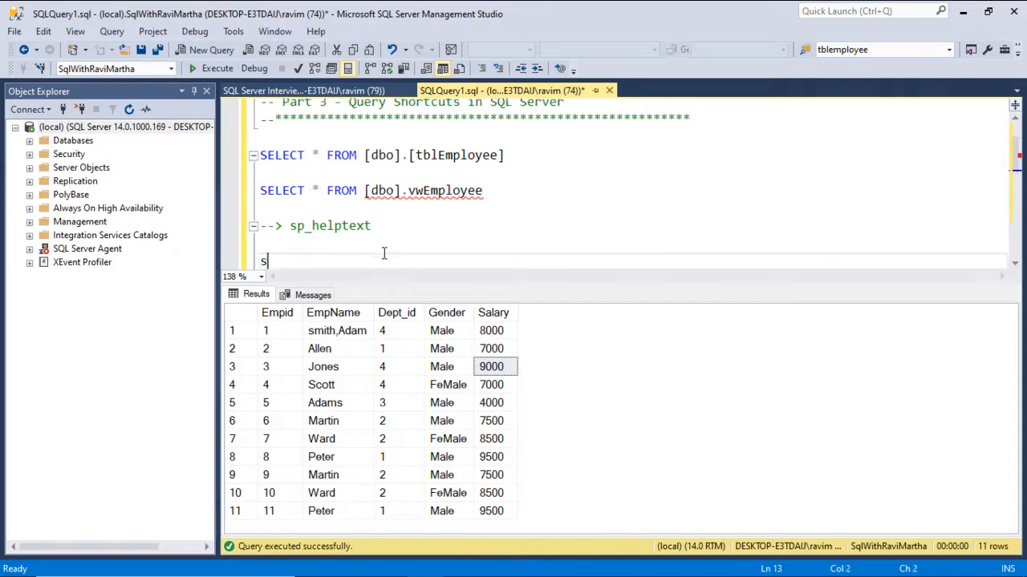
pyautogui.write('p_helptext vwEmployee')
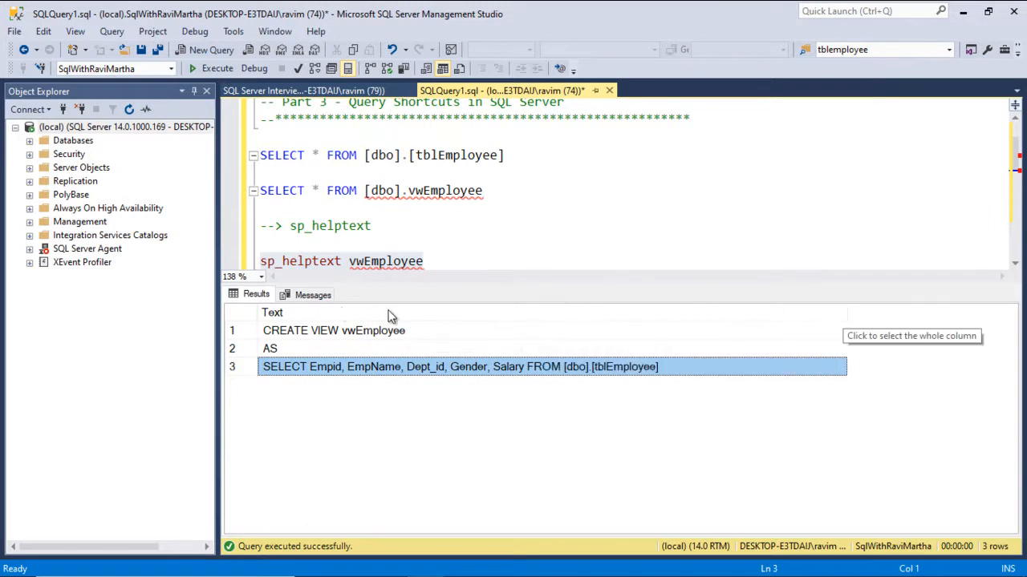
pyautogui.moveTo(404, 377)
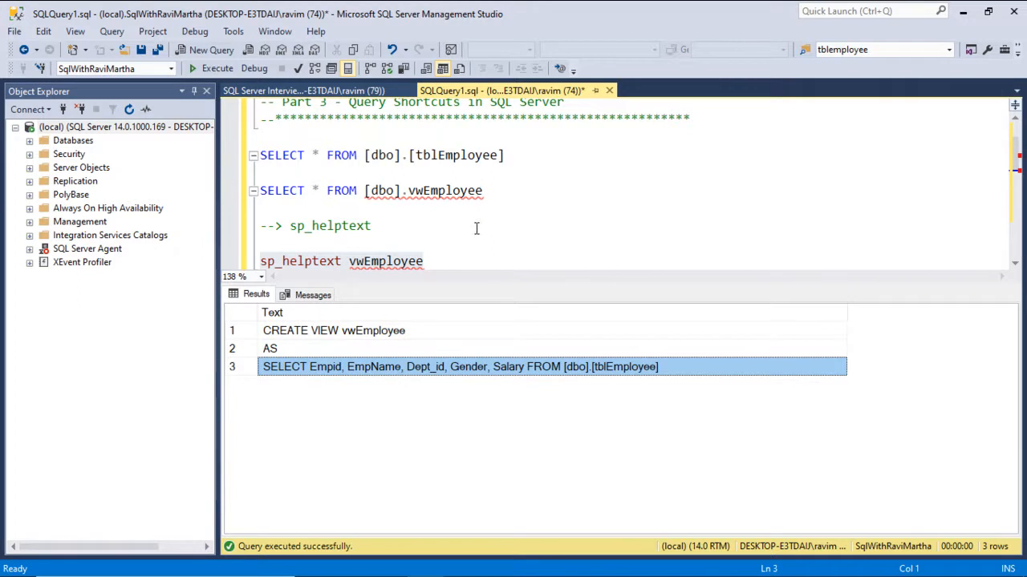
pyautogui.click(422, 367)
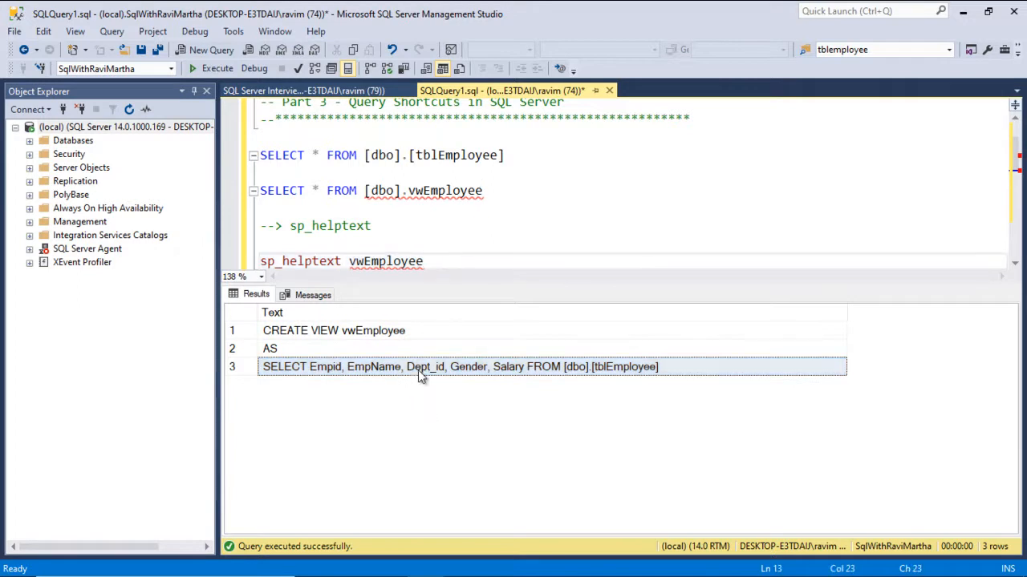
pyautogui.doubleClick(300, 261)
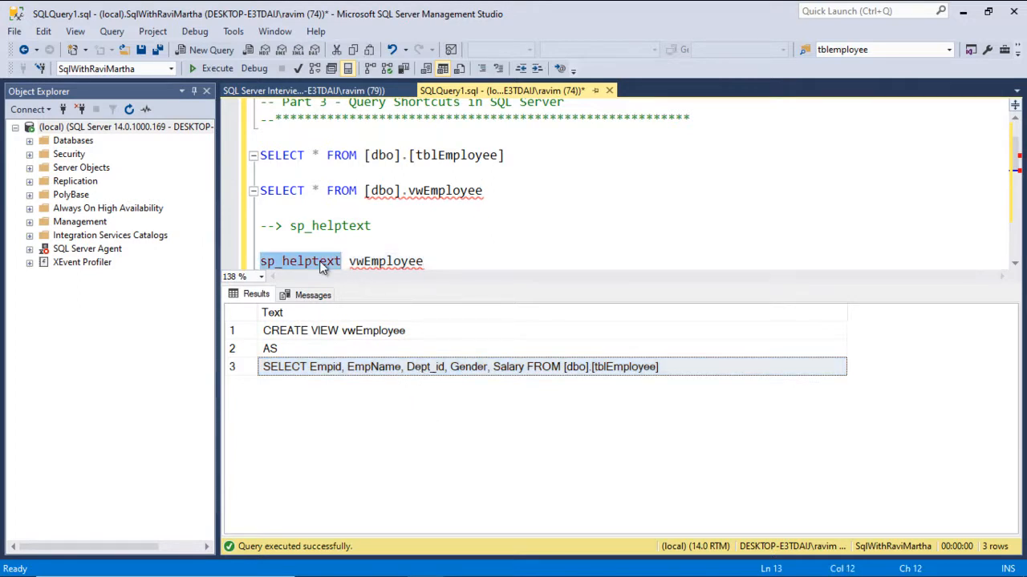
pyautogui.click(301, 89)
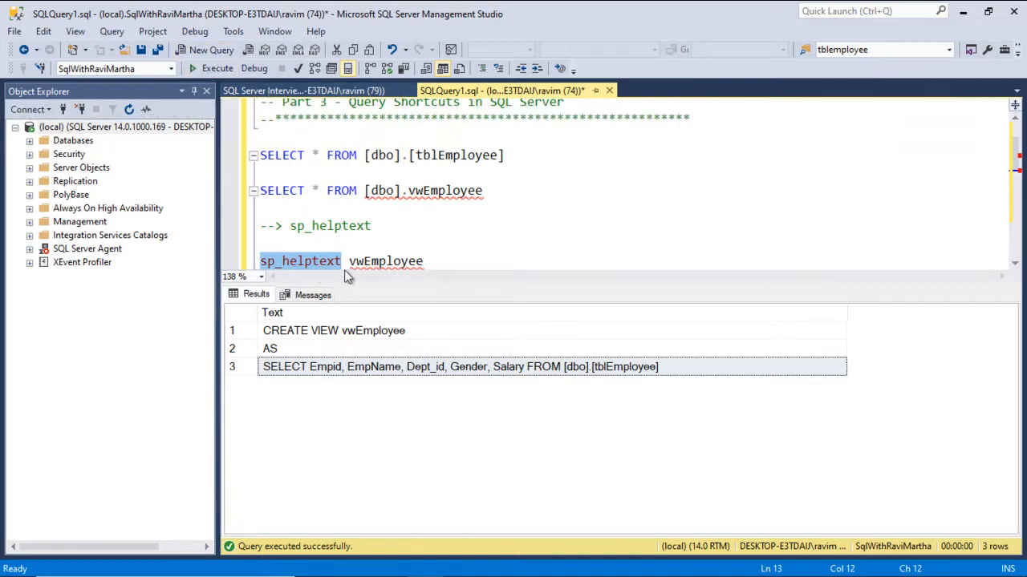
pyautogui.moveTo(303, 267)
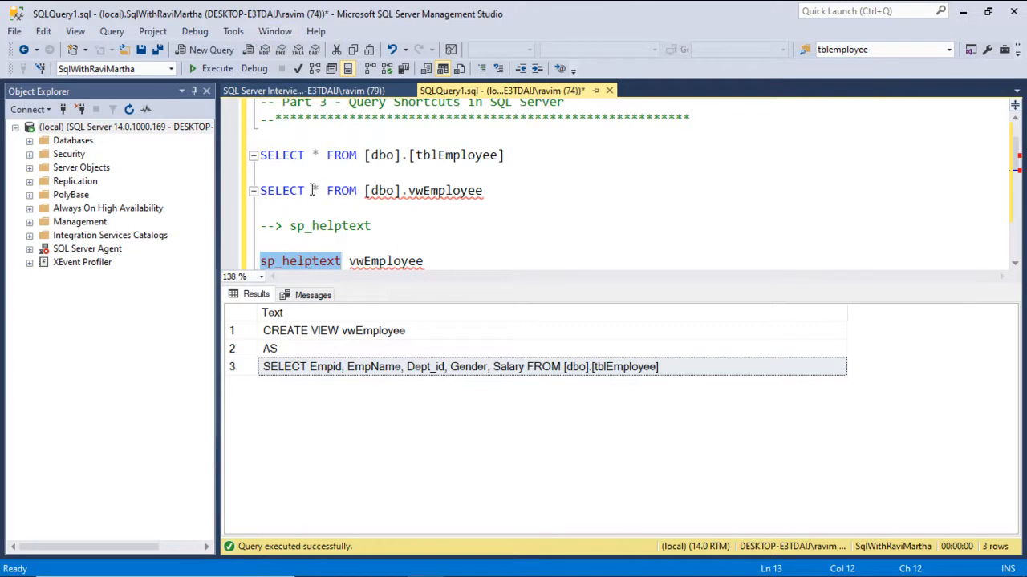
# Step: Go to Options > Keyboard > Query Shortcuts and review the sp_help, sp_who and sp_lock assignments
pyautogui.click(232, 30)
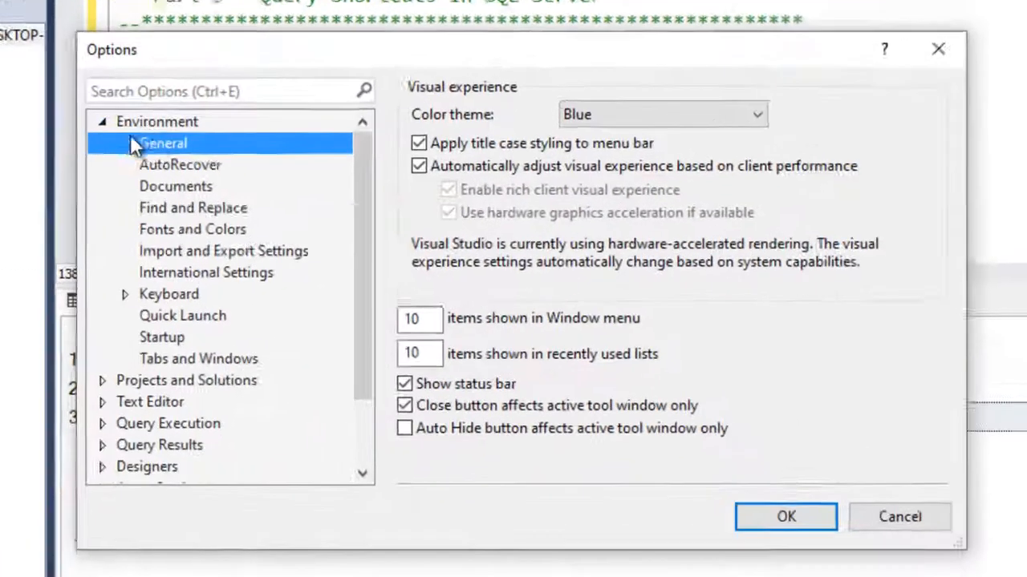
pyautogui.click(124, 294)
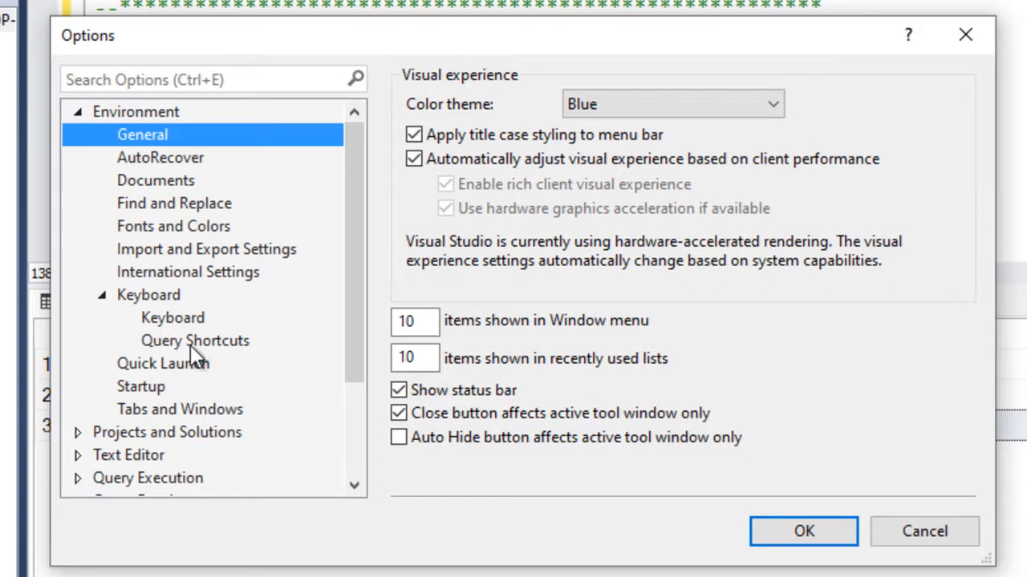
pyautogui.click(195, 340)
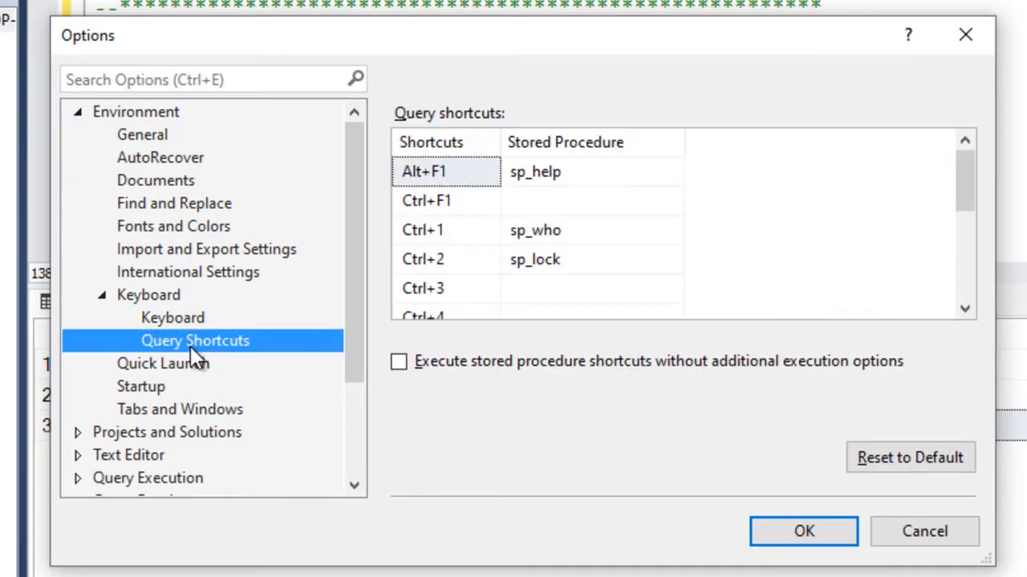
pyautogui.moveTo(669, 189)
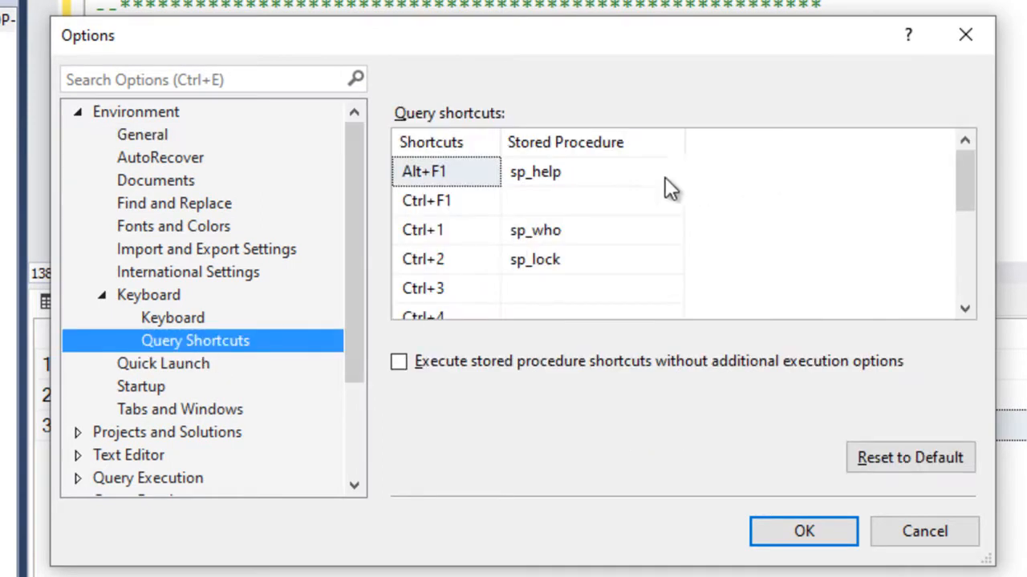
pyautogui.moveTo(578, 182)
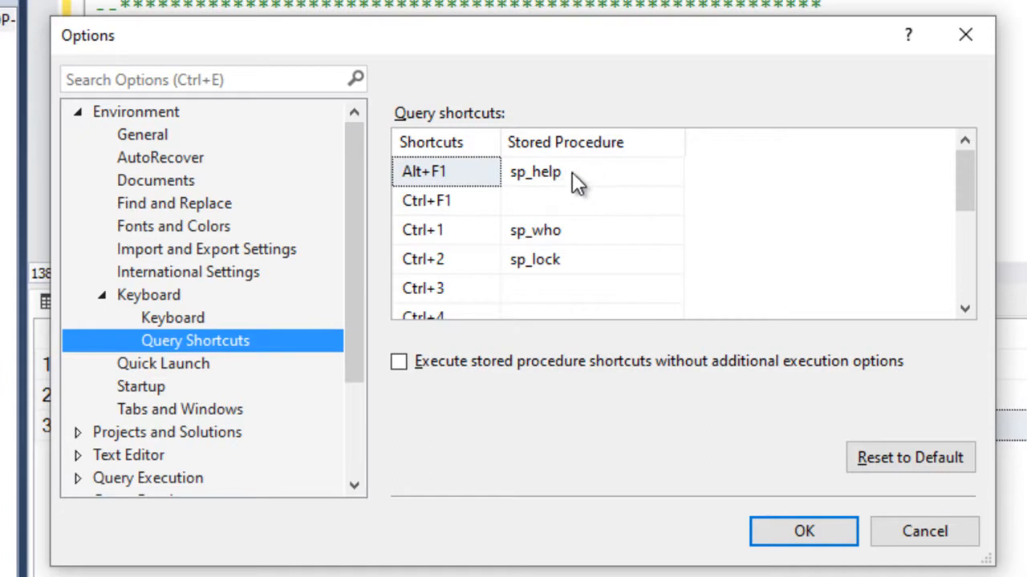
pyautogui.moveTo(425, 190)
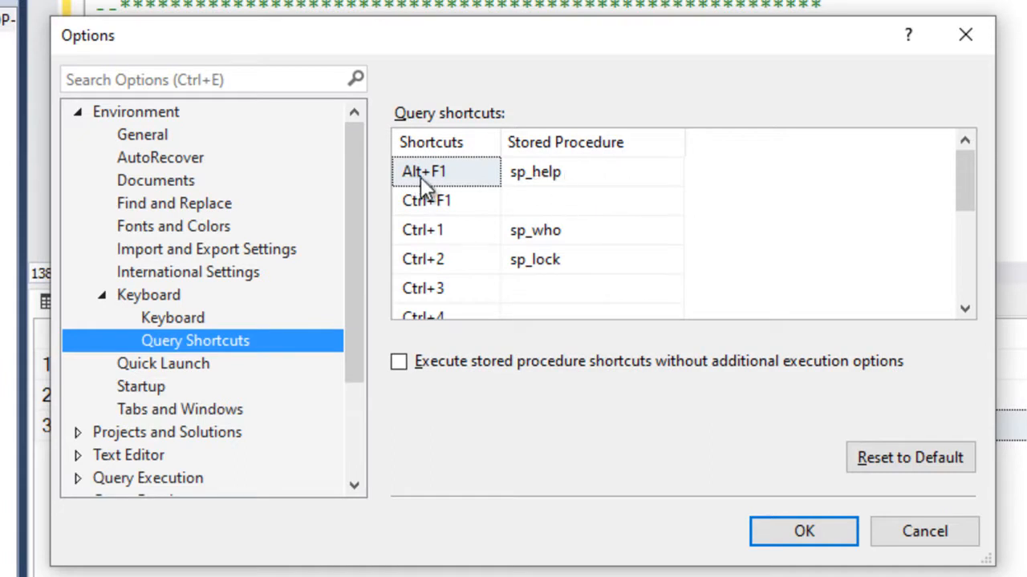
pyautogui.moveTo(517, 249)
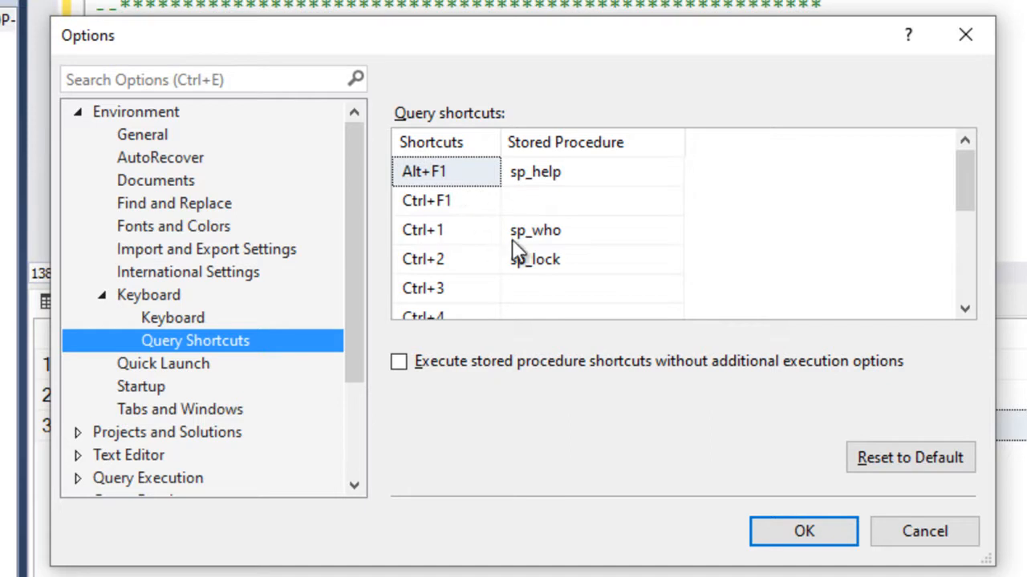
pyautogui.click(422, 230)
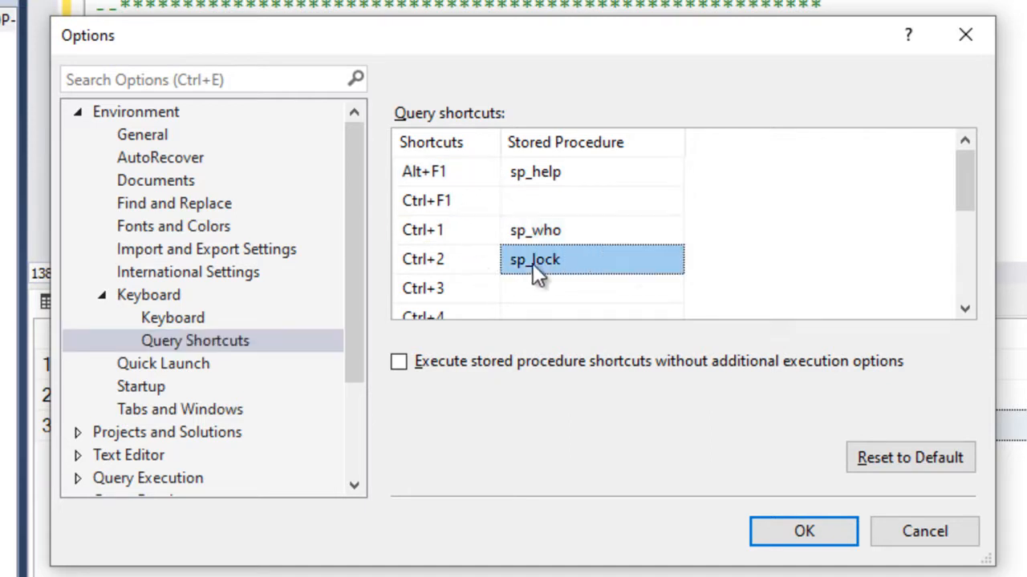
pyautogui.click(446, 260)
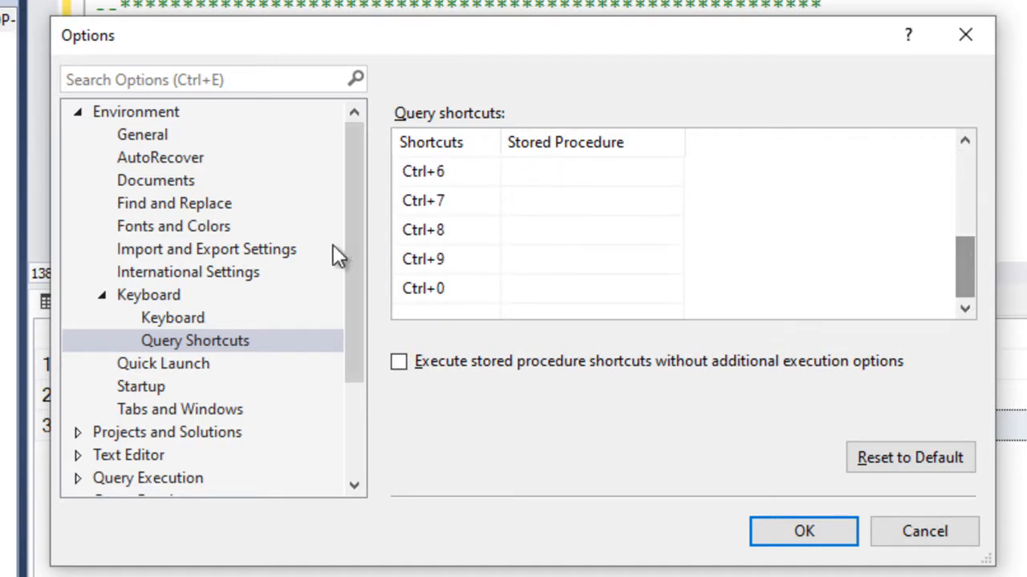
pyautogui.click(423, 258)
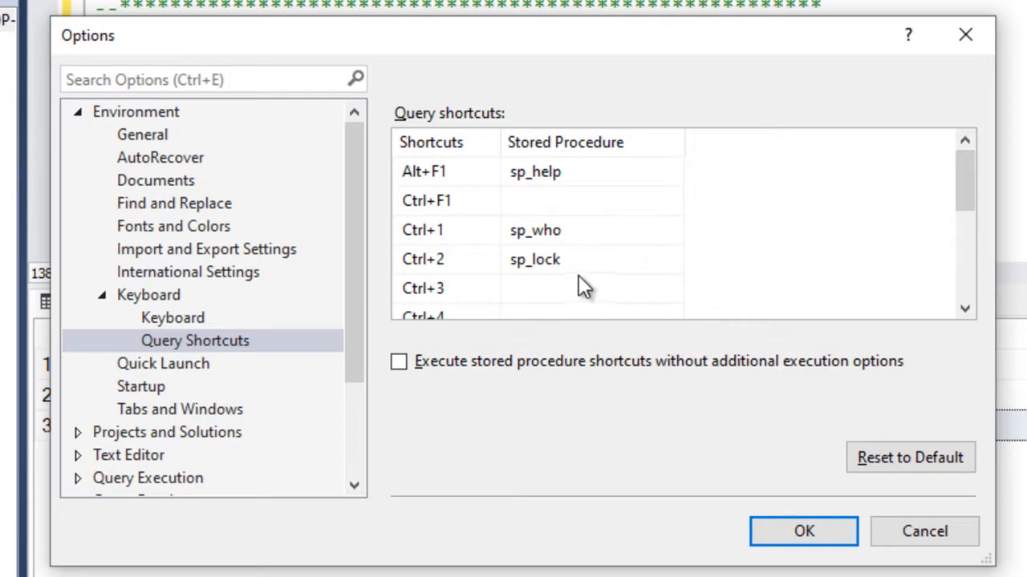
# Step: Assign sp_helptext, SELECT TOP 10 * FROM and SELECT COUNT(1) FROM to Ctrl+3, Ctrl+4 and Ctrl+5
pyautogui.scroll(-3)
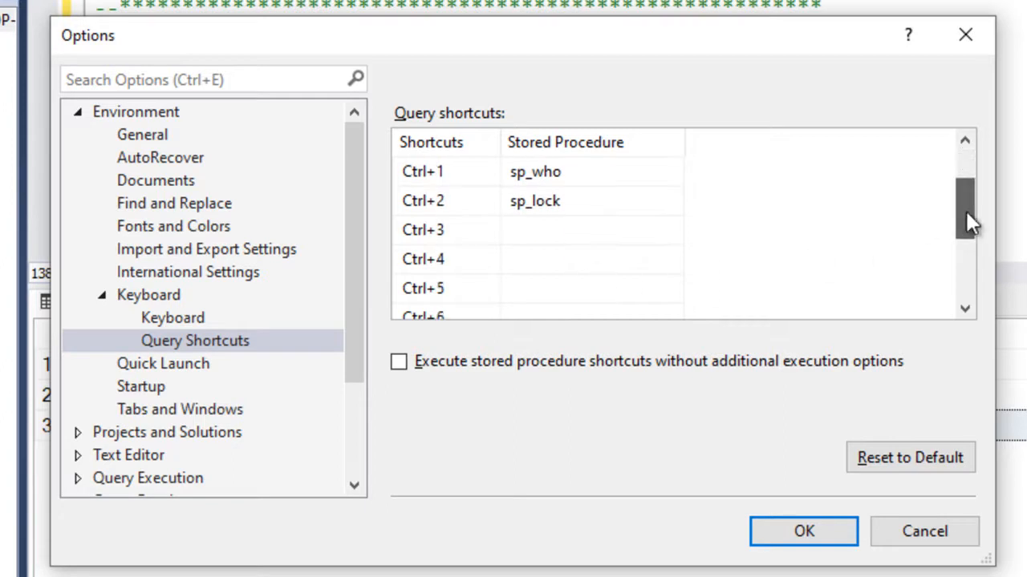
pyautogui.write('sp_helptext')
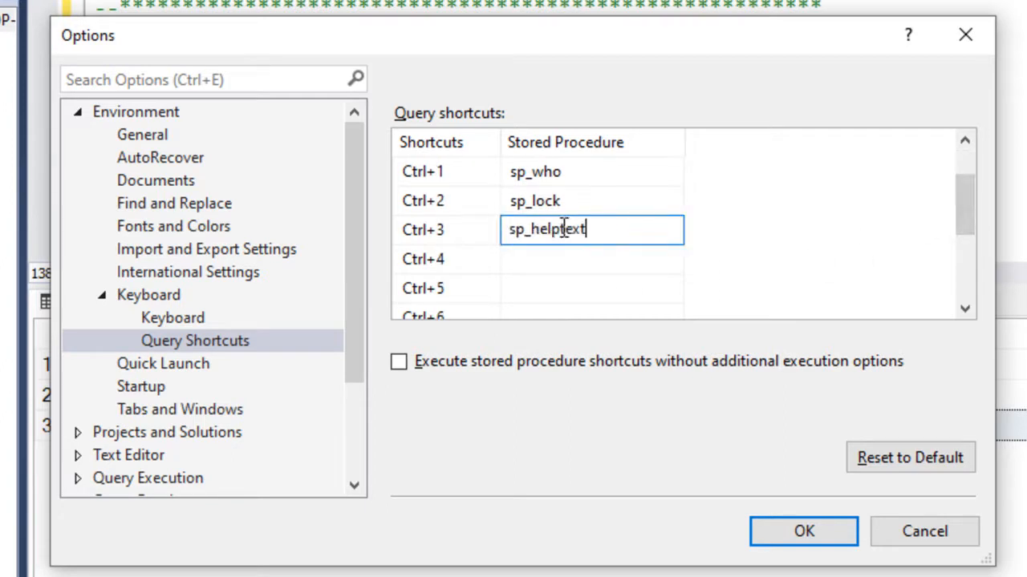
pyautogui.moveTo(601, 271)
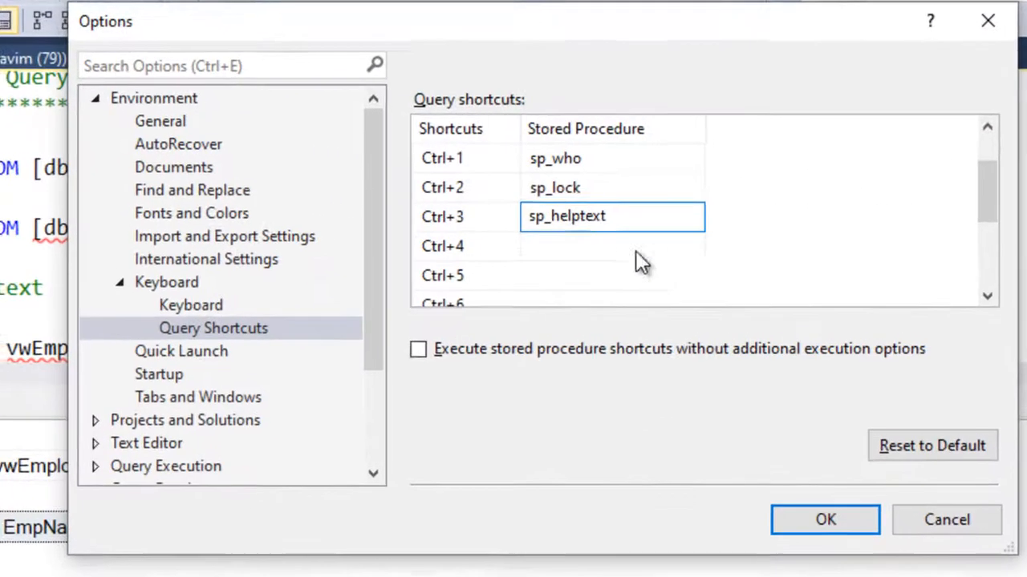
pyautogui.write('SELECT *')
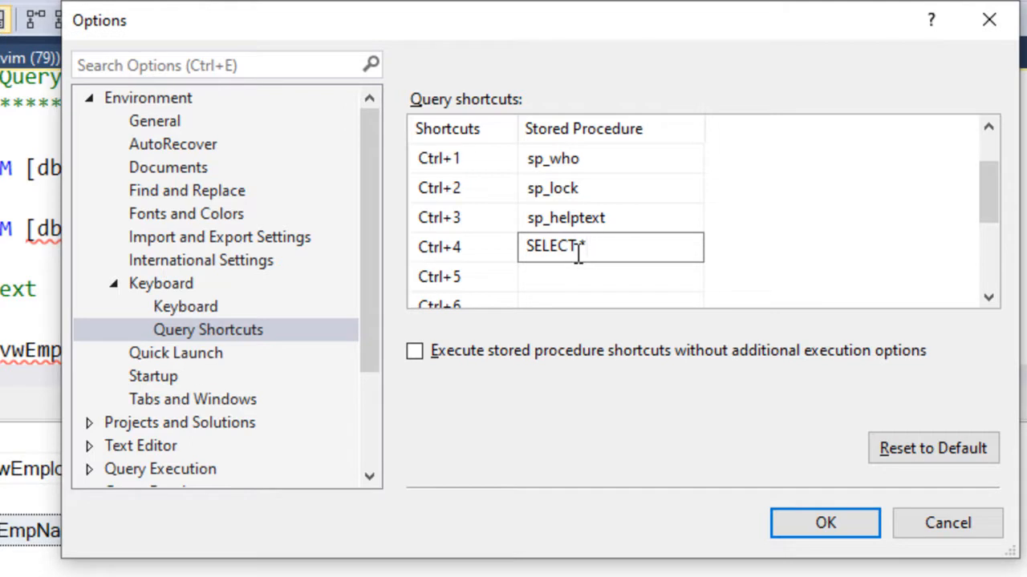
pyautogui.write('TOP')
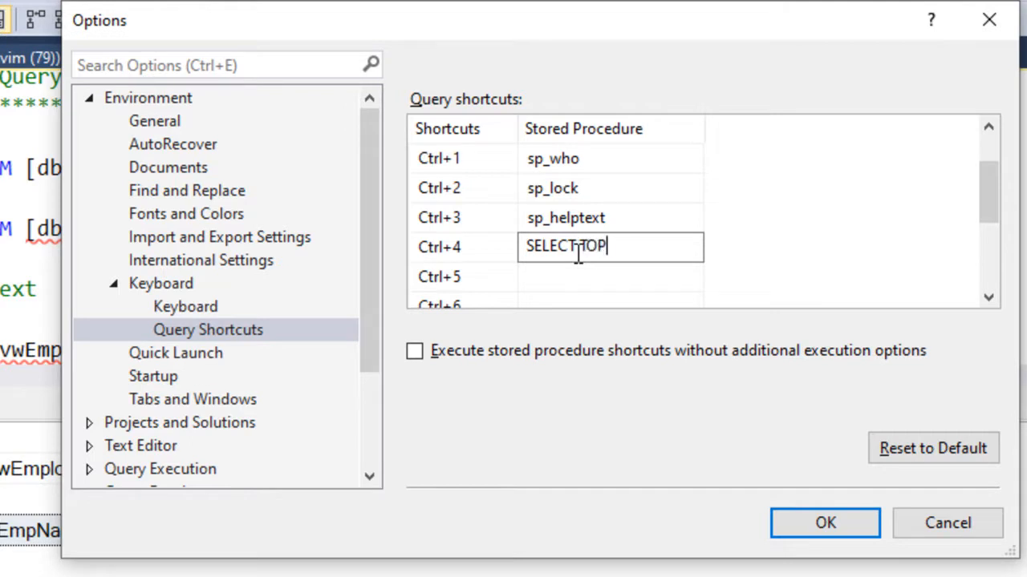
pyautogui.write('10 * FROM')
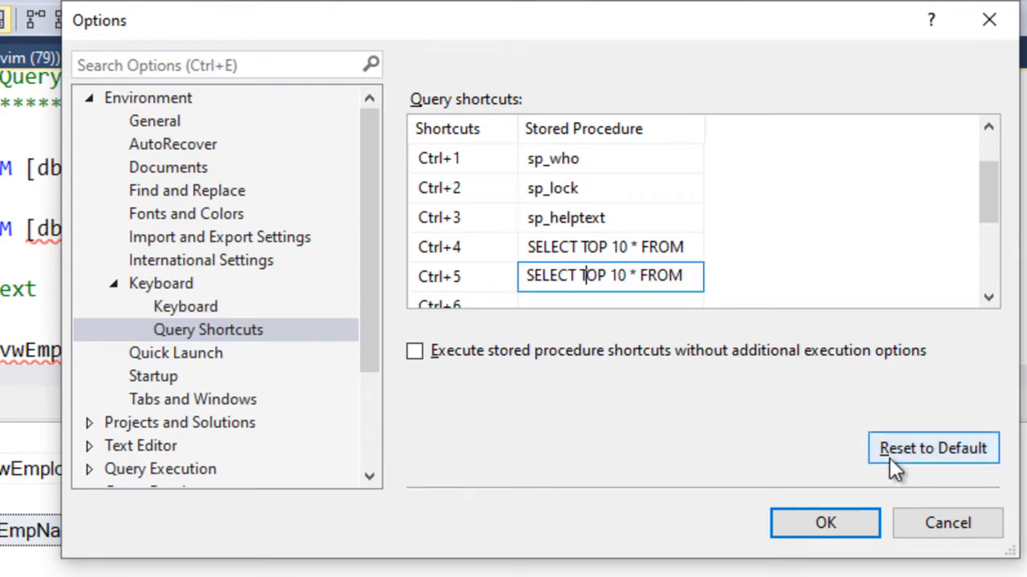
pyautogui.write('COUNT(1')
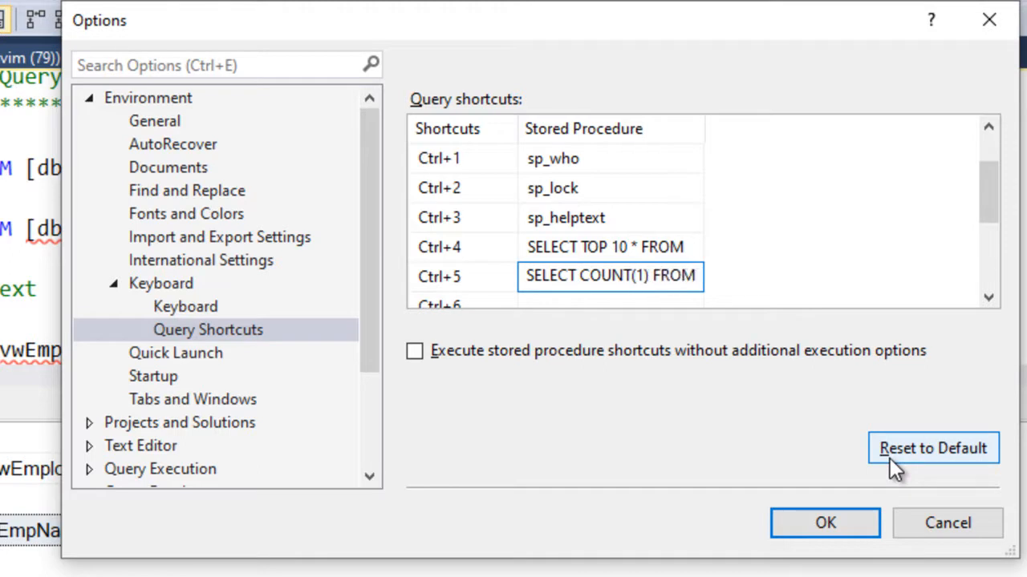
# Step: Assign sp_depends to Ctrl+6 and save the query shortcut options
pyautogui.scroll(-3)
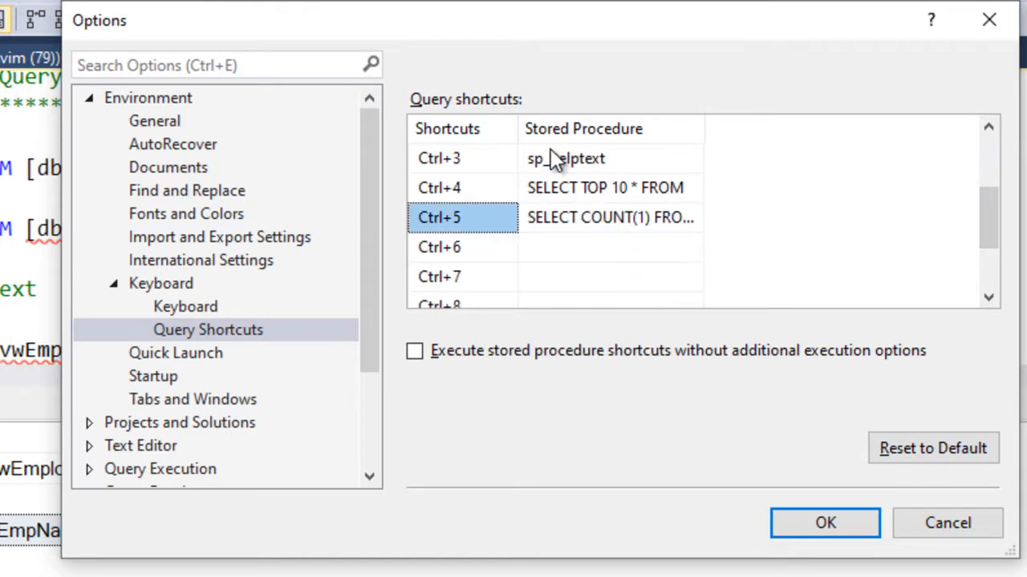
pyautogui.click(439, 187)
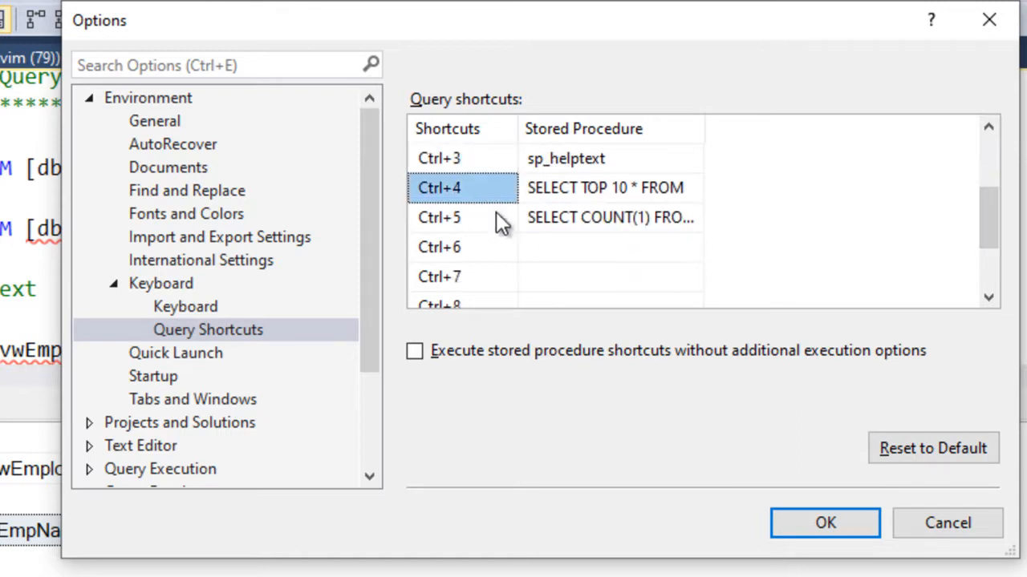
pyautogui.click(610, 247)
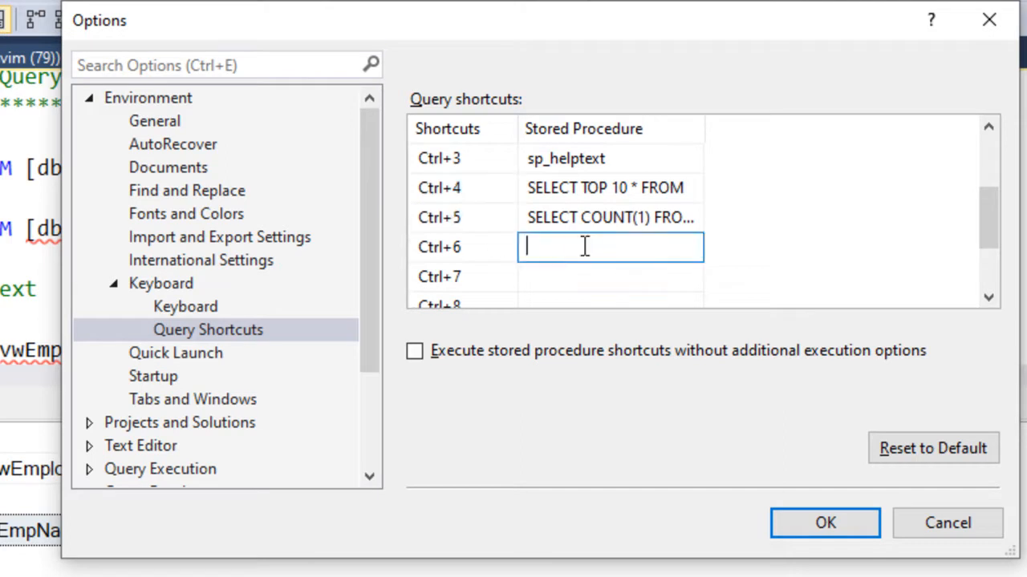
pyautogui.write('sp_')
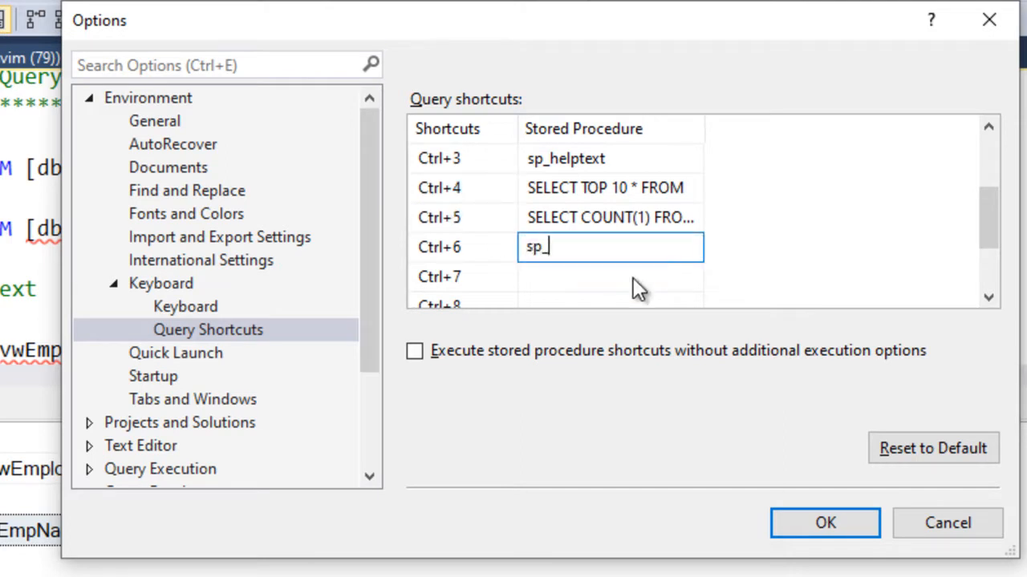
pyautogui.write('depe')
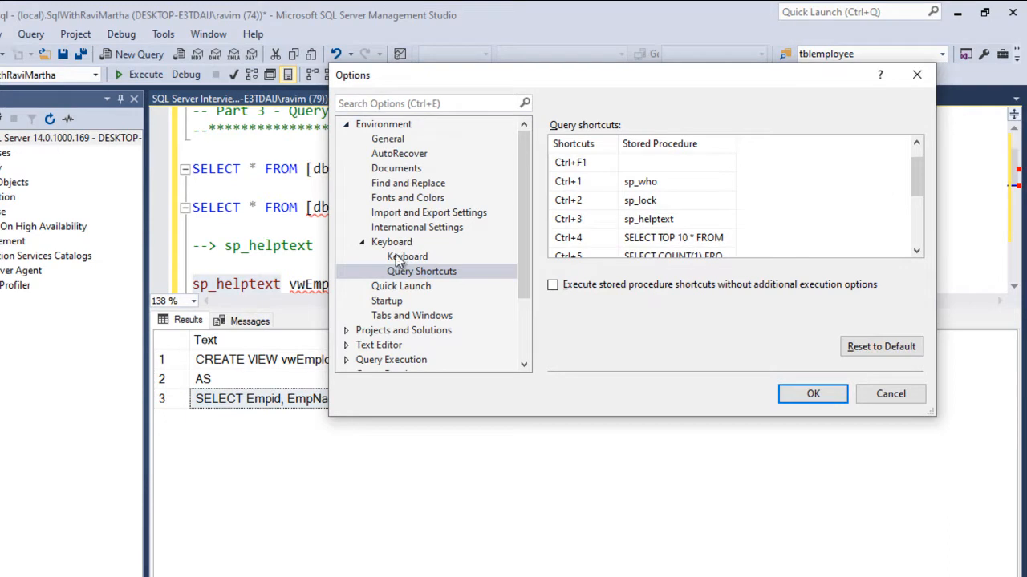
pyautogui.moveTo(899, 224)
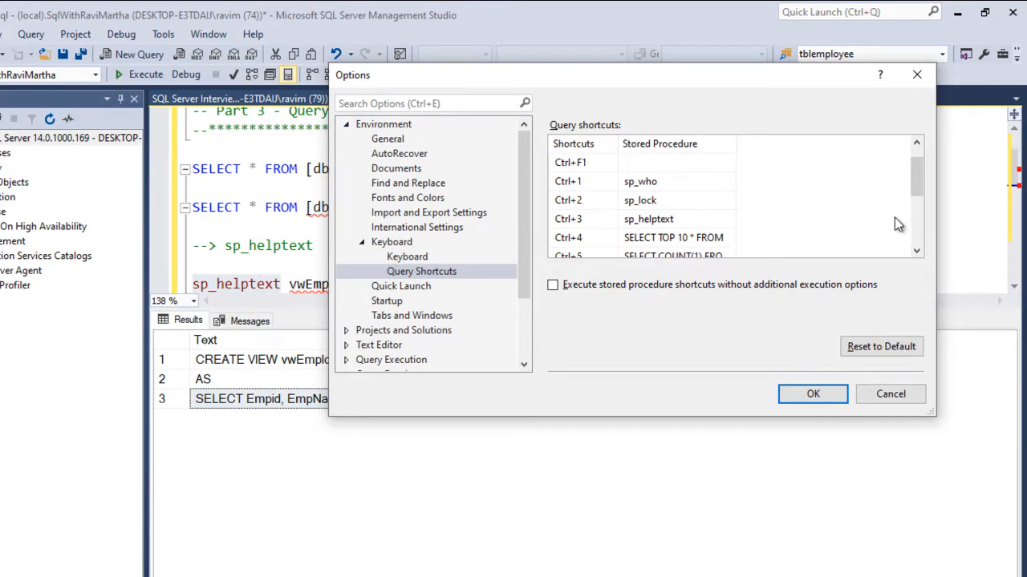
pyautogui.scroll(-3)
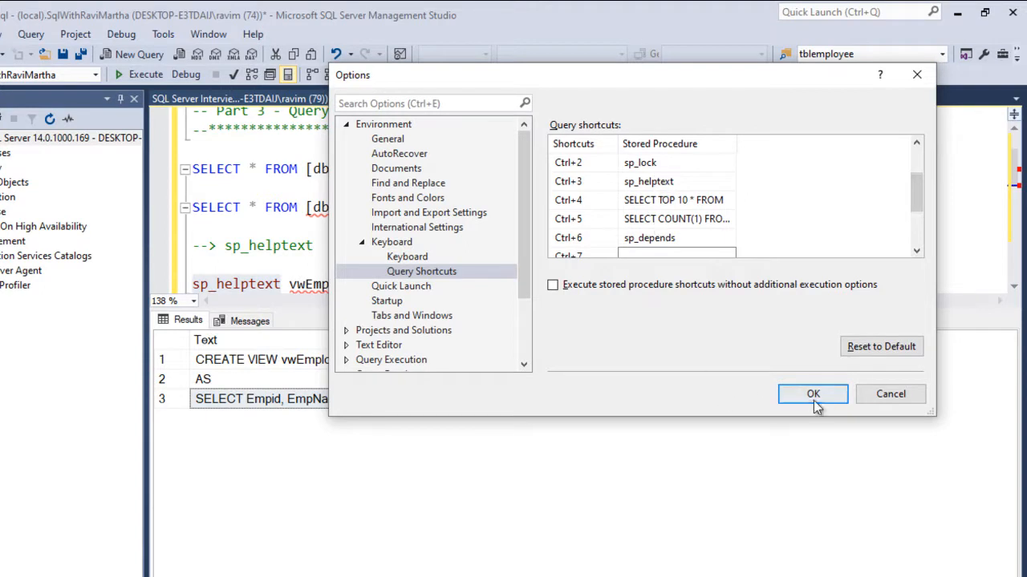
pyautogui.click(812, 393)
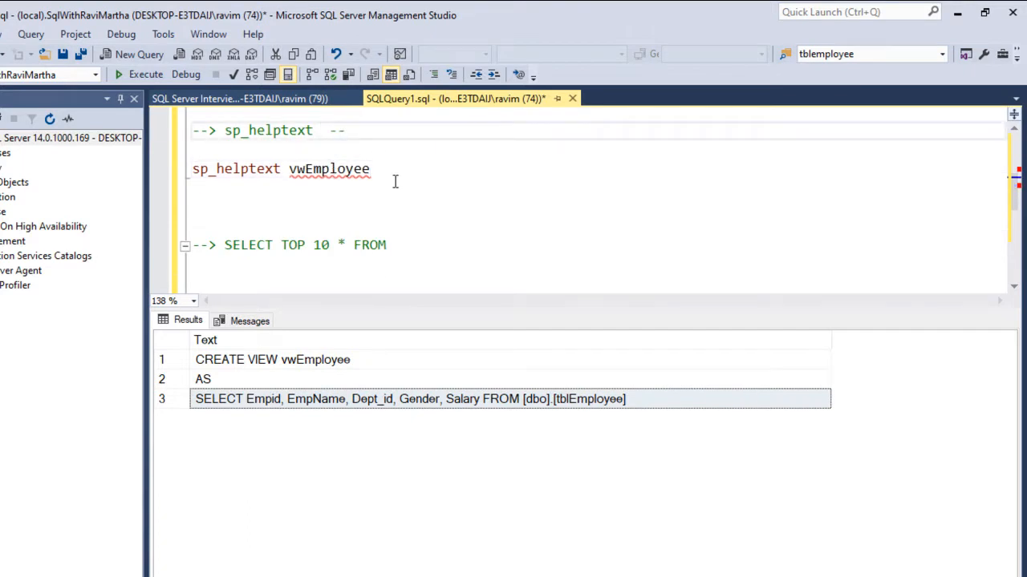
# Step: Append '-- Ctrl +3' to the sp_helptext comment and '-- Ctrl +4' to the SELECT TOP 10 comment
pyautogui.write('Ct')
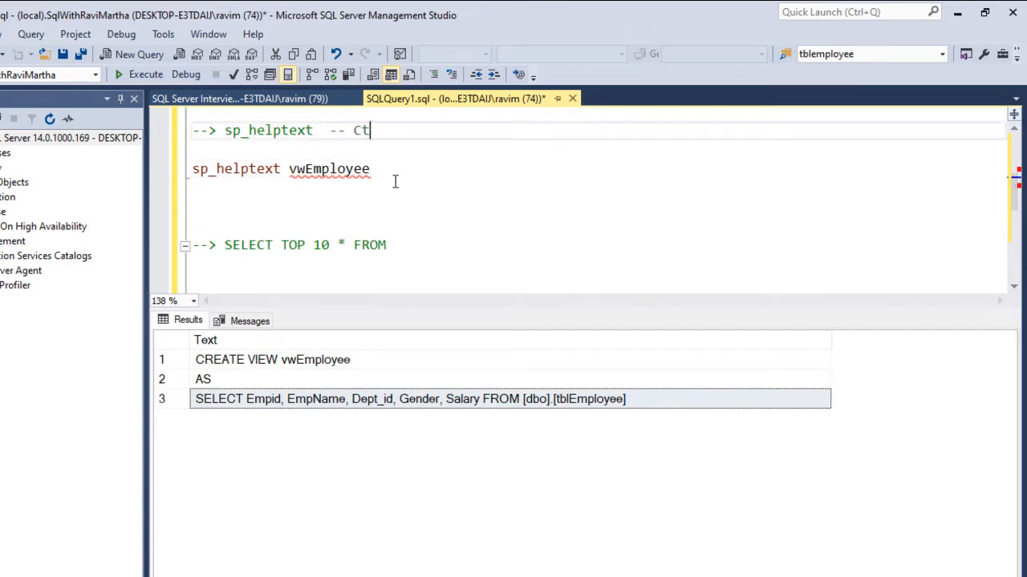
pyautogui.write('rl +3')
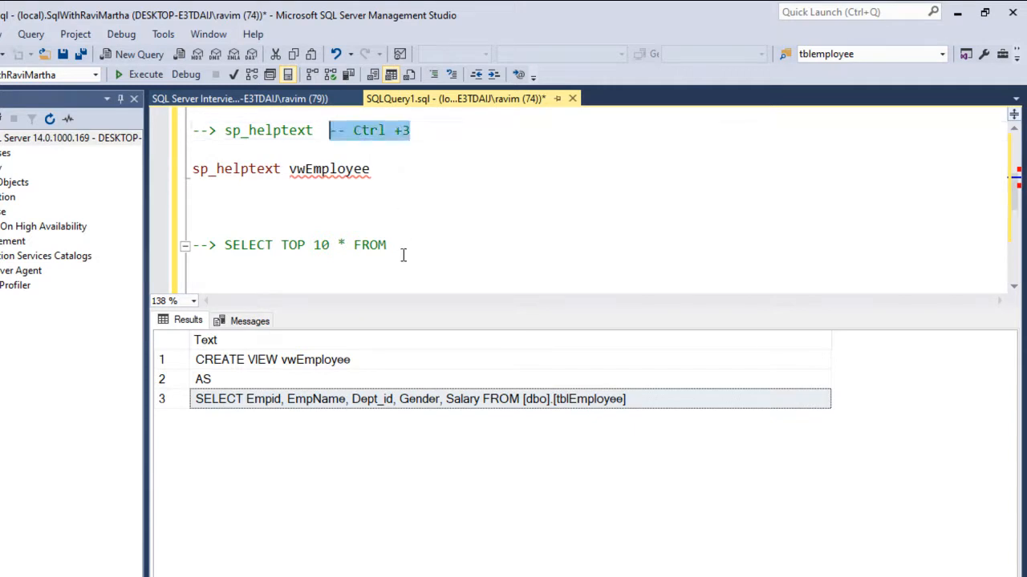
pyautogui.write('-- Ctrl +3')
pyautogui.click(597, 189)
pyautogui.write('\\')
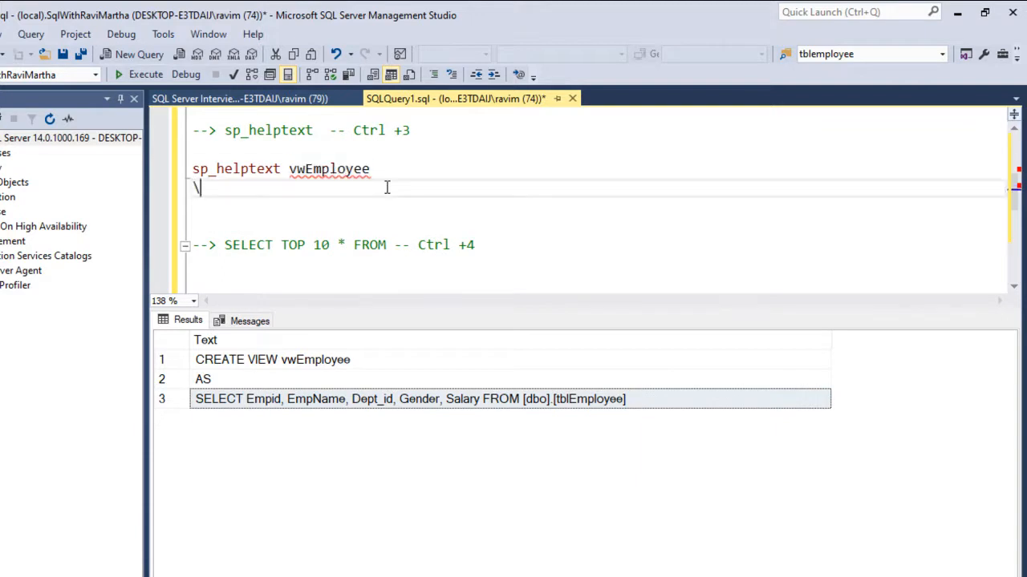
# Step: Add a vwEmployee line, select it and press Ctrl+3 to show its CREATE VIEW definition
pyautogui.write('vwEmployee')
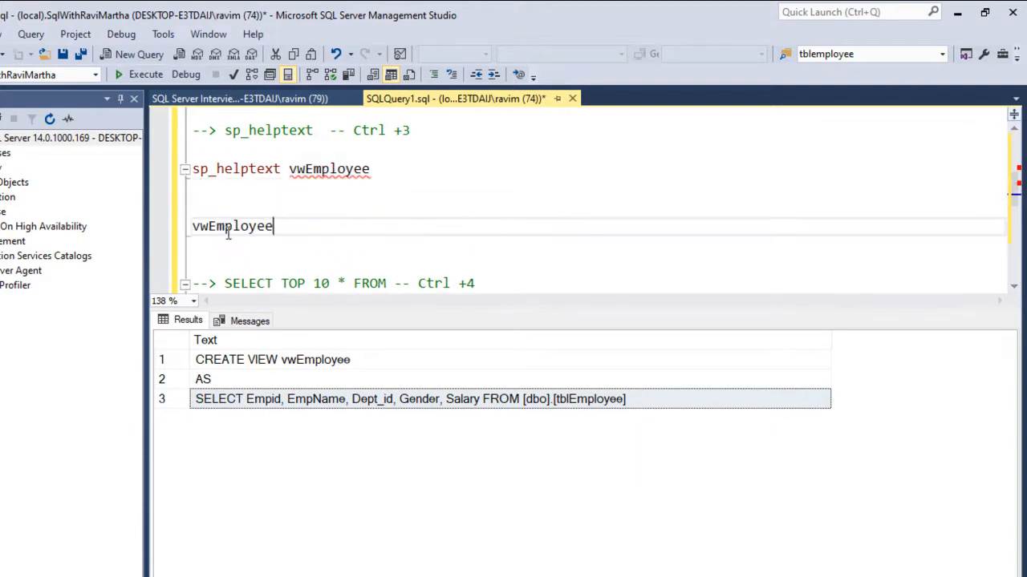
pyautogui.doubleClick(232, 225)
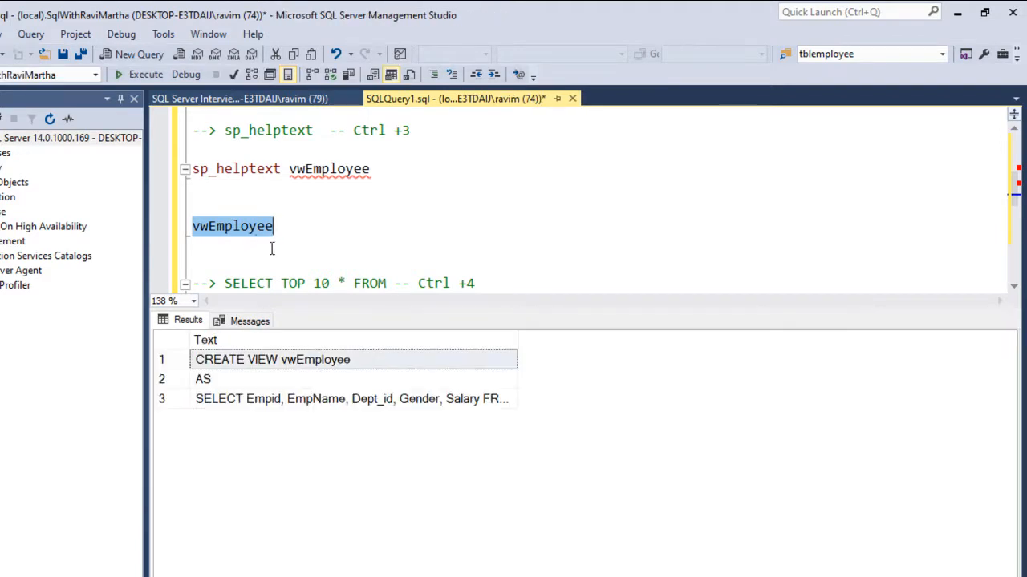
pyautogui.moveTo(357, 393)
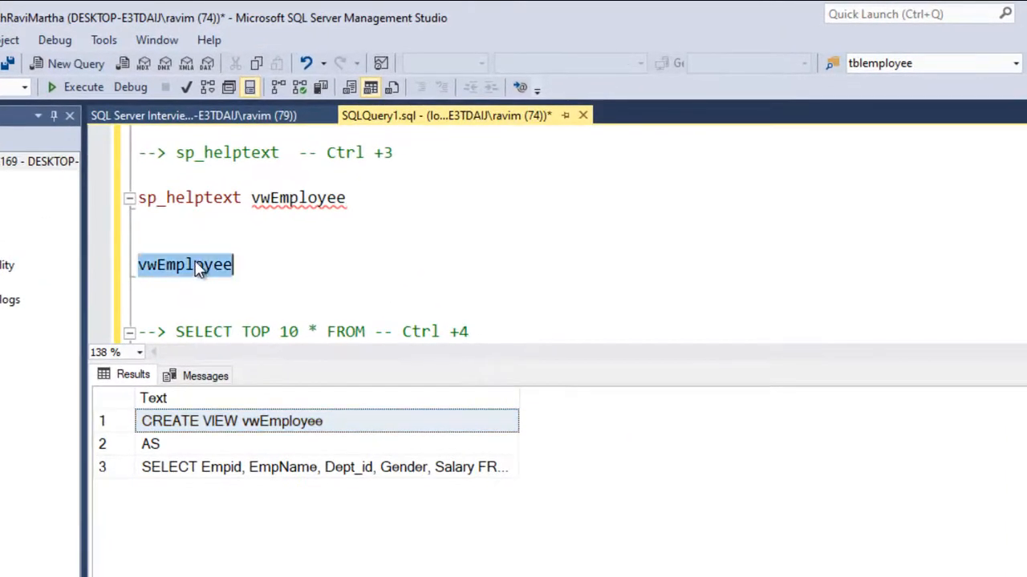
pyautogui.click(366, 198)
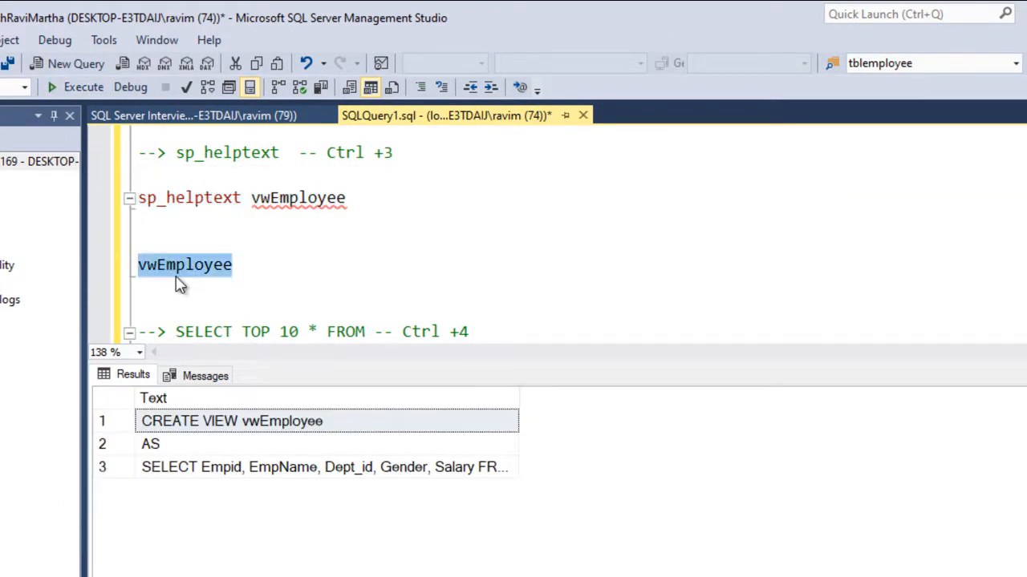
pyautogui.moveTo(269, 360)
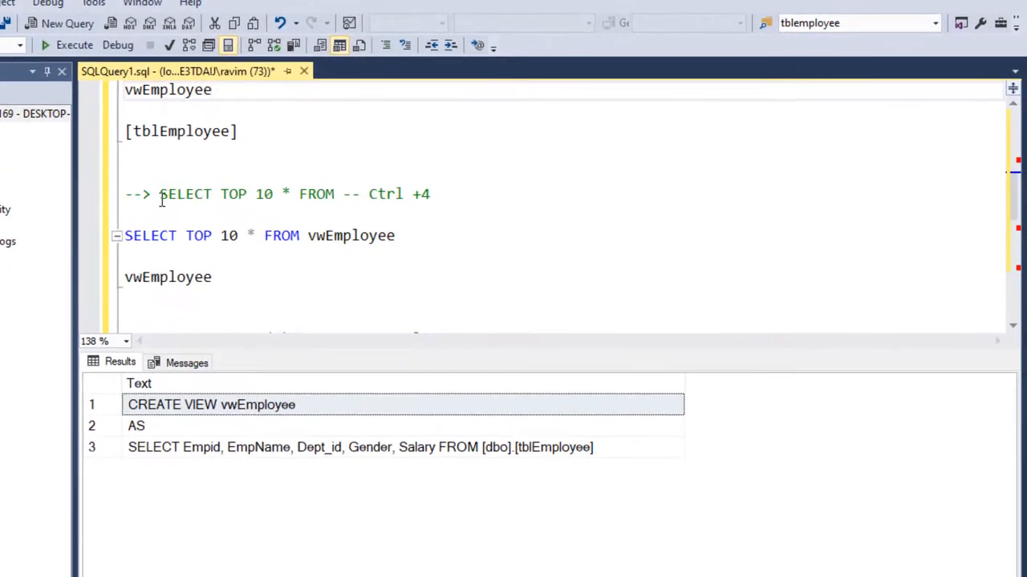
# Step: Run SELECT TOP 10 * FROM vwEmployee, returning ten rows of Empid, EmpName, Dept_id, Gender, Salary
pyautogui.moveTo(159, 194); pyautogui.dragTo(335, 194)
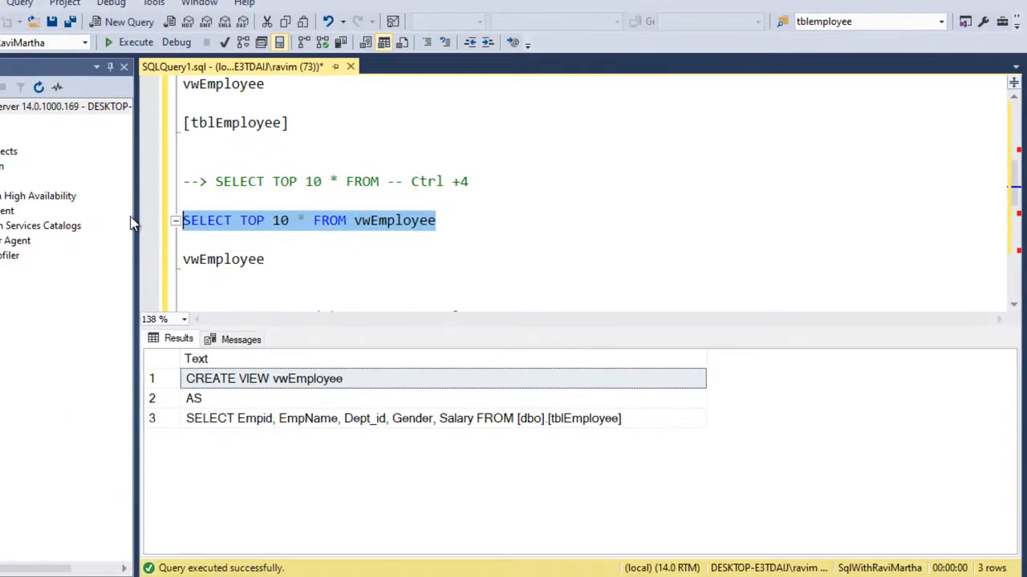
pyautogui.click(135, 41)
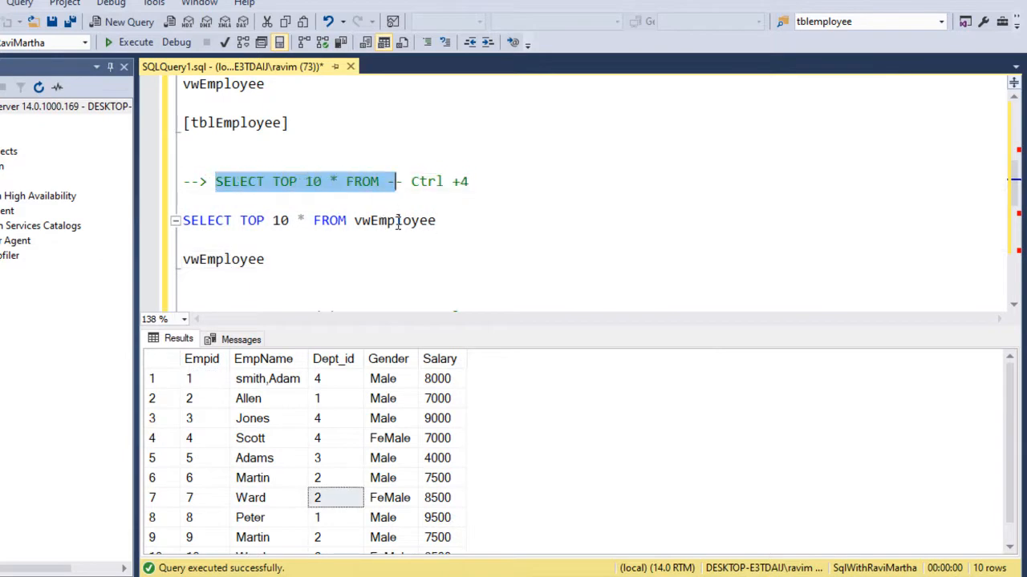
pyautogui.click(130, 42)
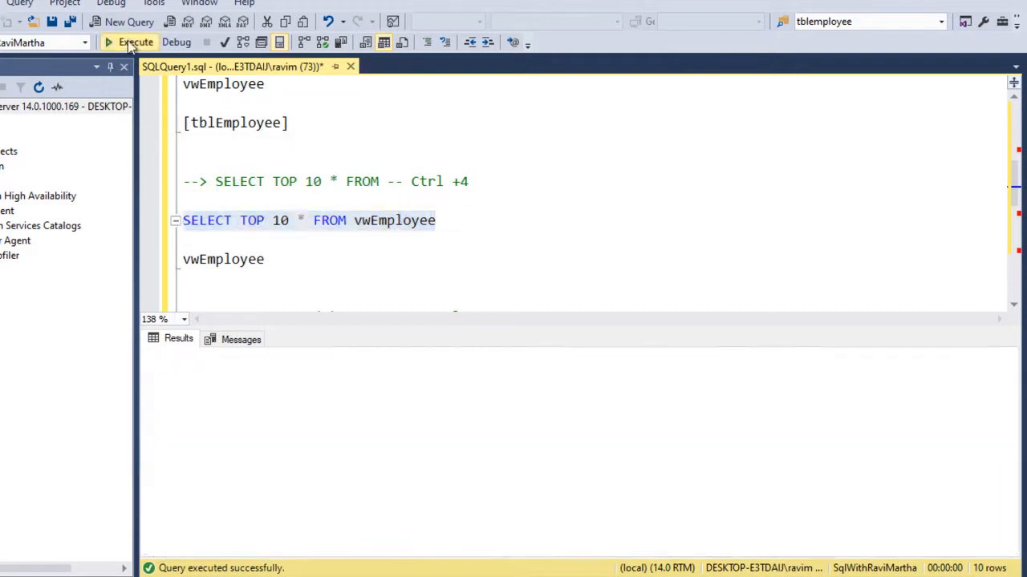
pyautogui.click(128, 41)
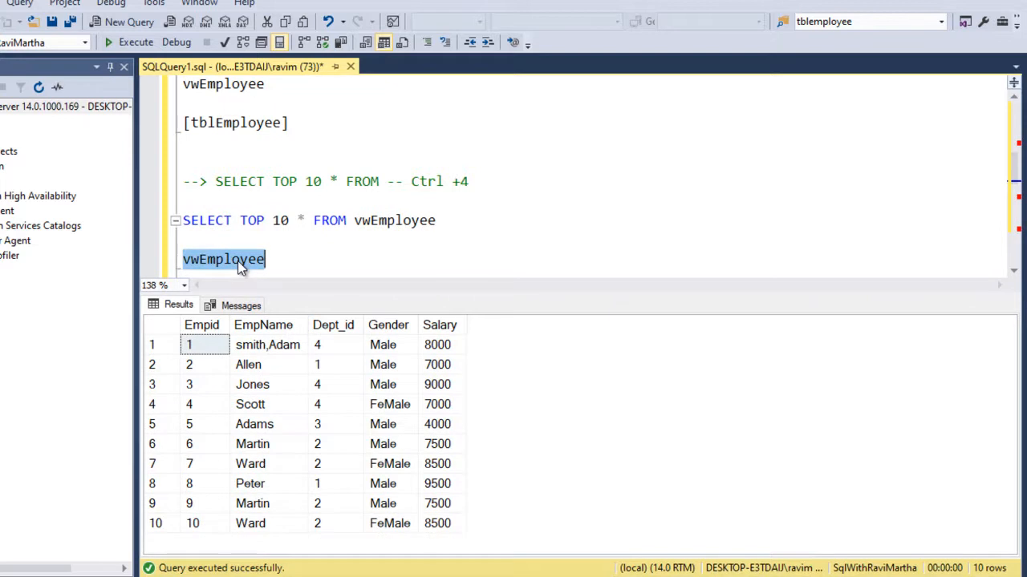
pyautogui.moveTo(264, 329)
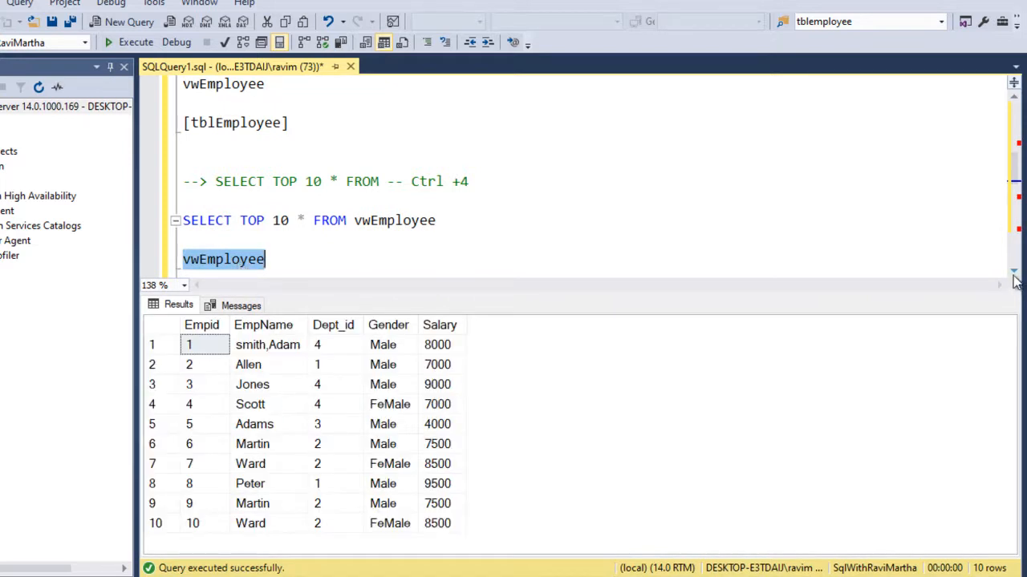
# Step: Select vwEmployee under the COUNT(1) note and run the Ctrl+5 count, which returns 11
pyautogui.scroll(-3)
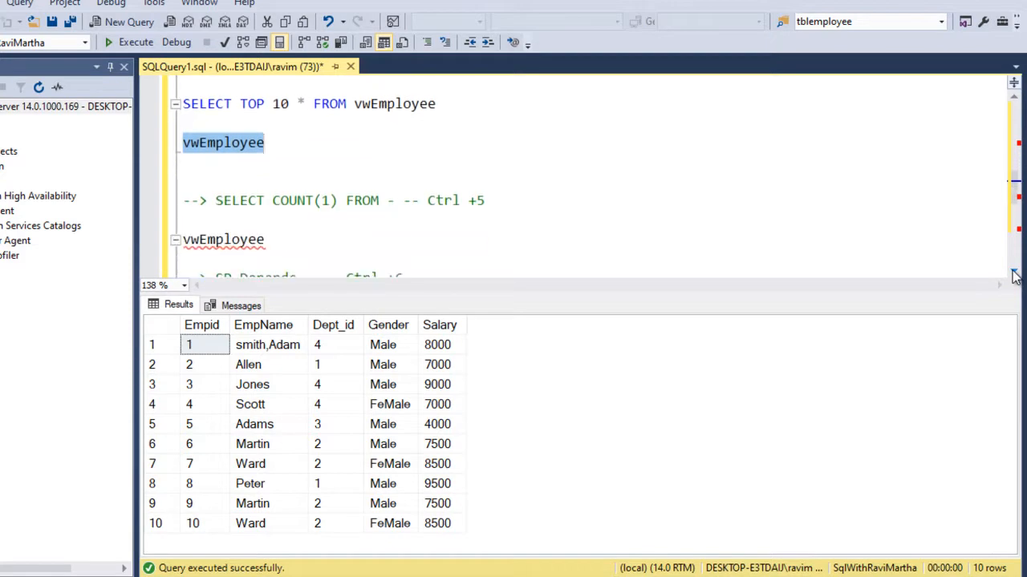
pyautogui.scroll(-3)
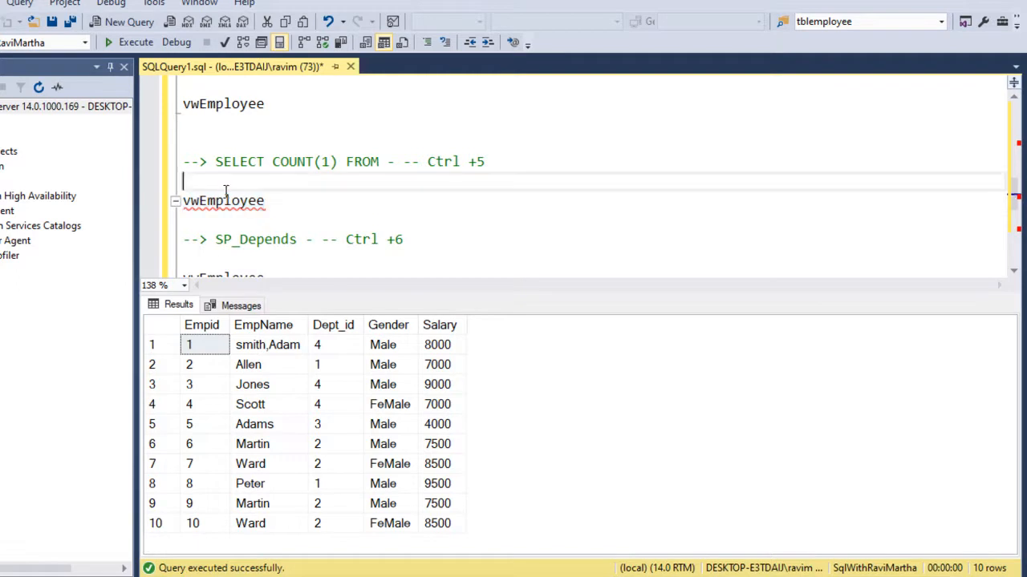
pyautogui.doubleClick(223, 201)
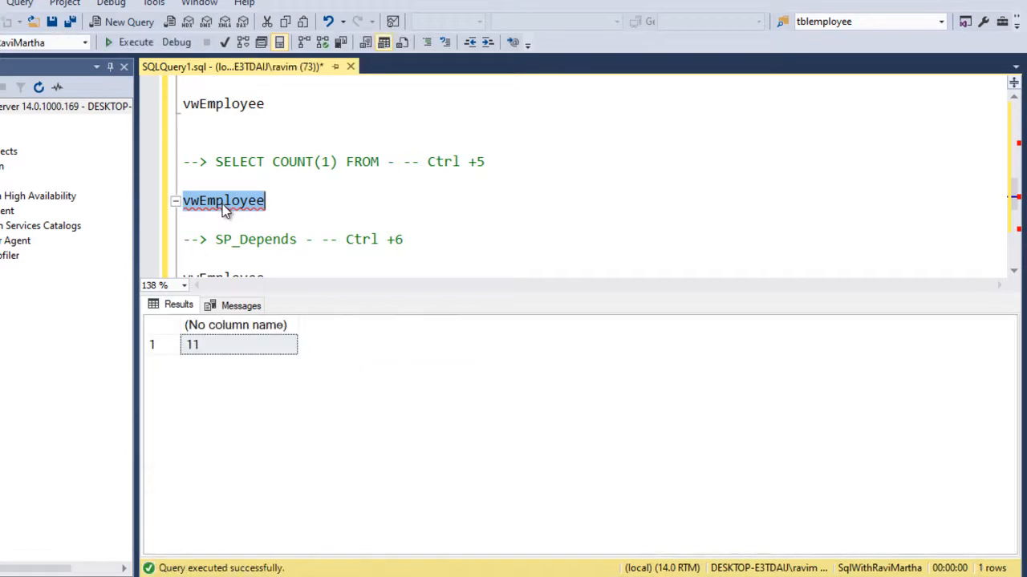
pyautogui.click(238, 344)
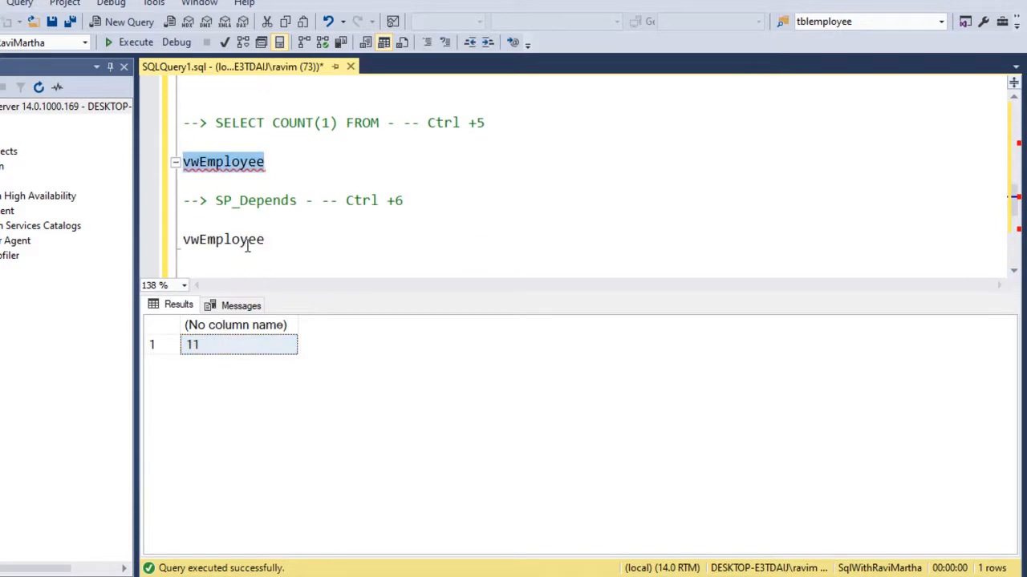
# Step: Run Ctrl+6 sp_depends on vwEmployee and highlight its dbo.tblEmployee dependency in the results
pyautogui.doubleClick(236, 200)
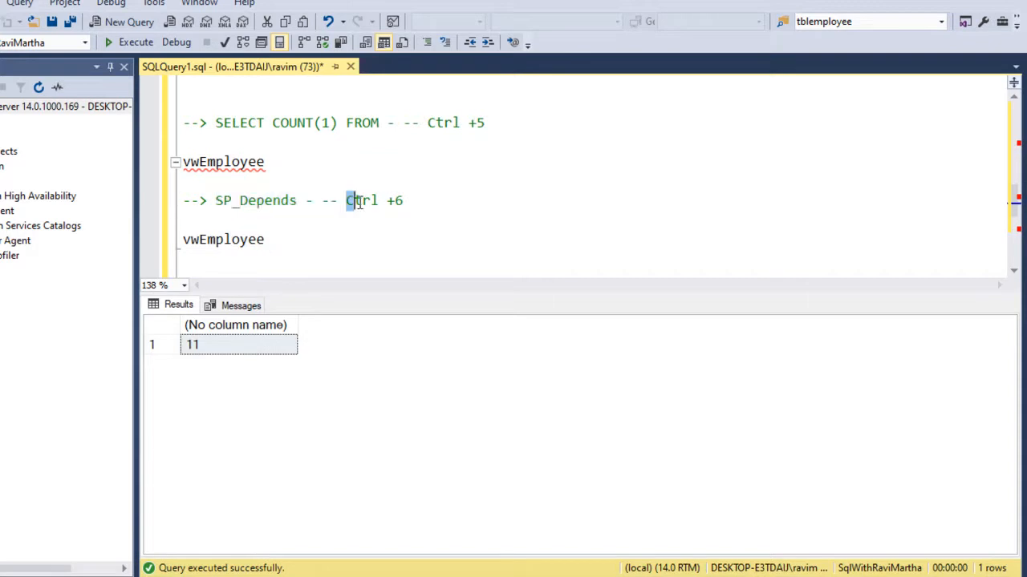
pyautogui.doubleClick(223, 239)
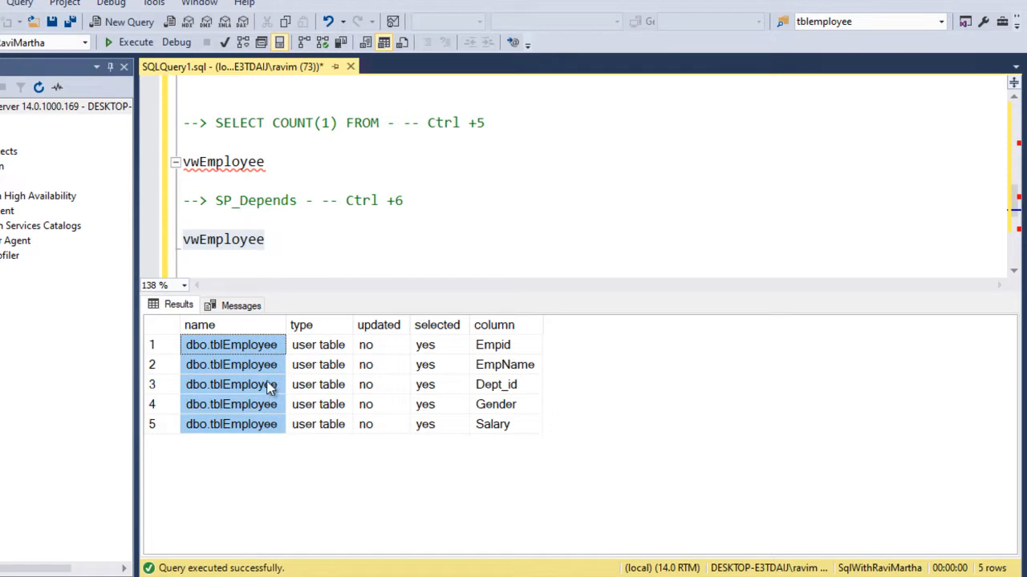
pyautogui.moveTo(183, 162); pyautogui.dragTo(265, 239)
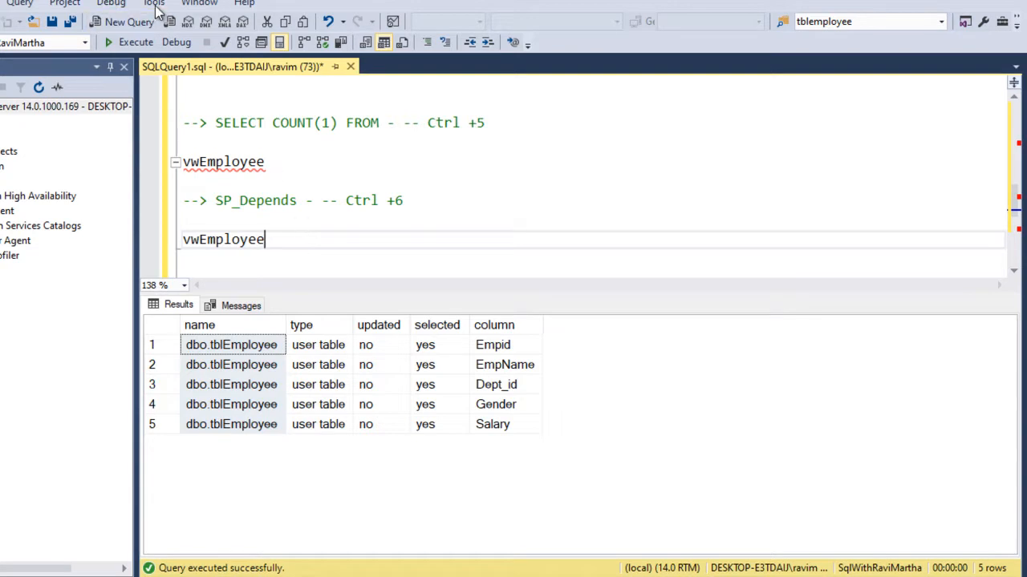
pyautogui.click(153, 3)
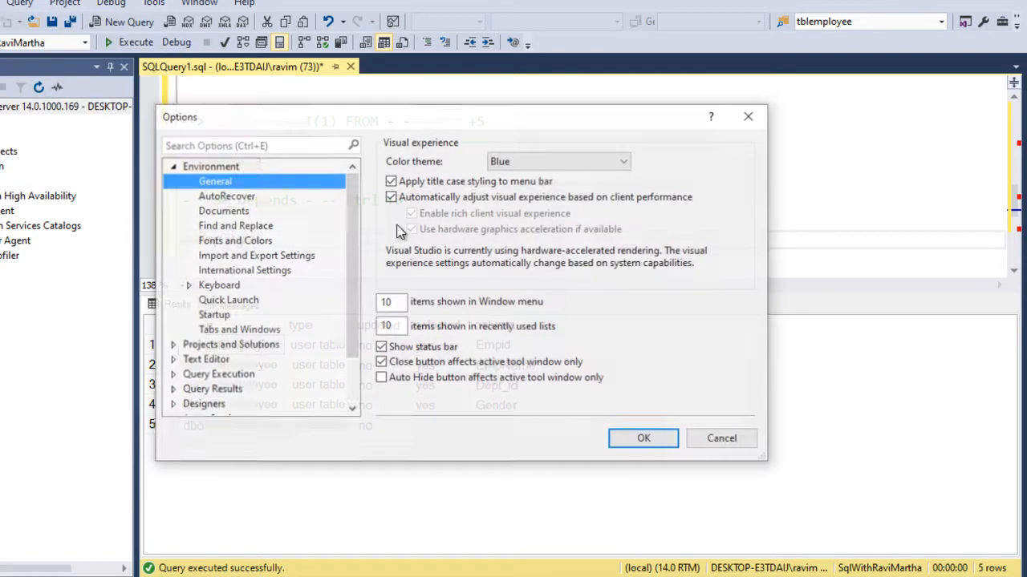
pyautogui.click(188, 285)
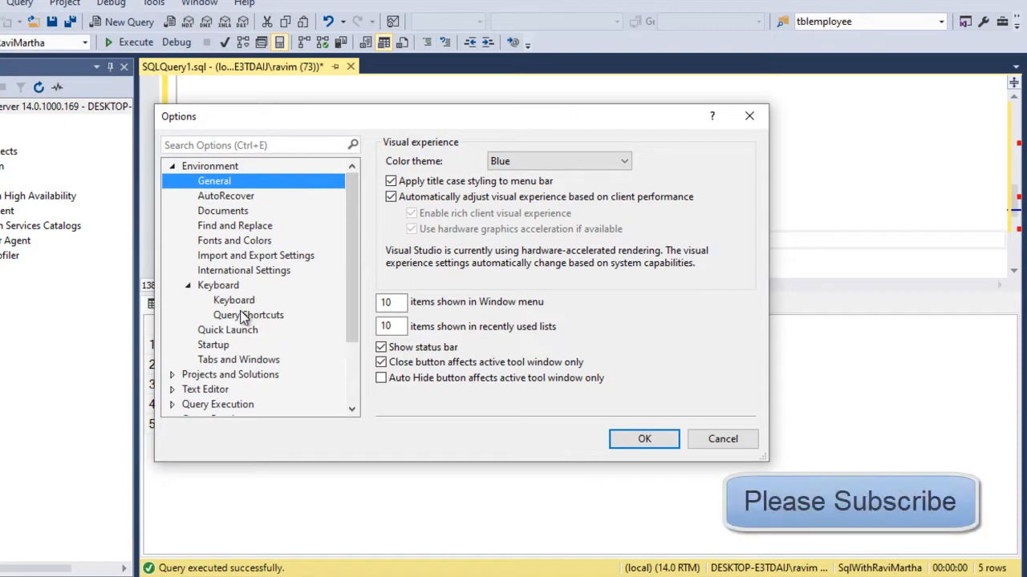
pyautogui.click(248, 314)
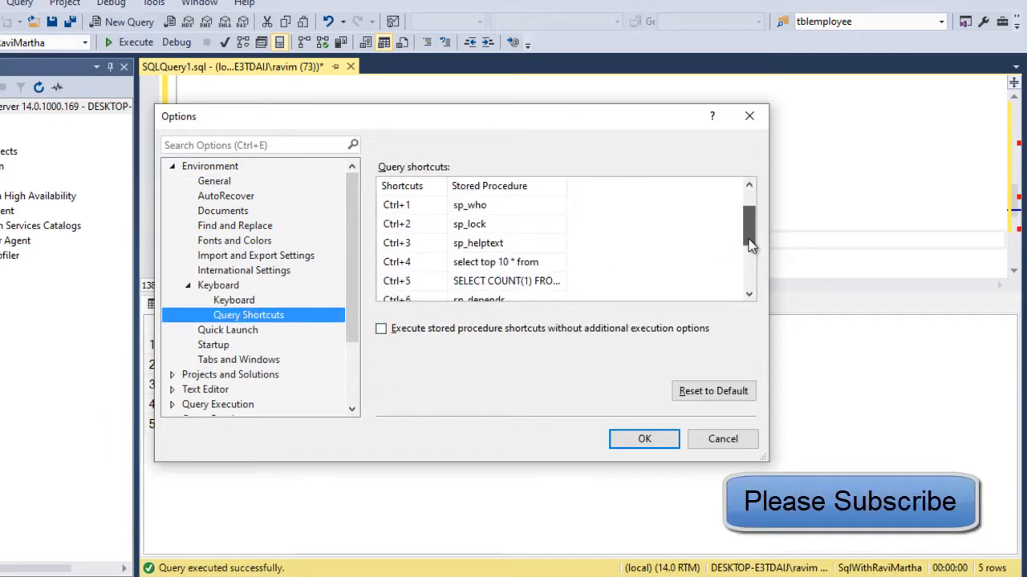
pyautogui.scroll(-3)
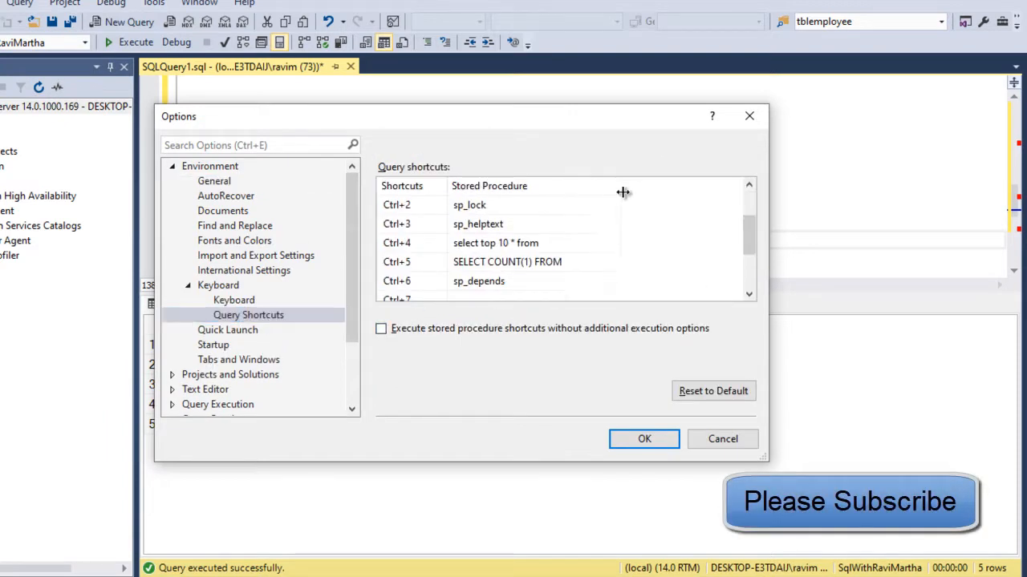
pyautogui.click(643, 439)
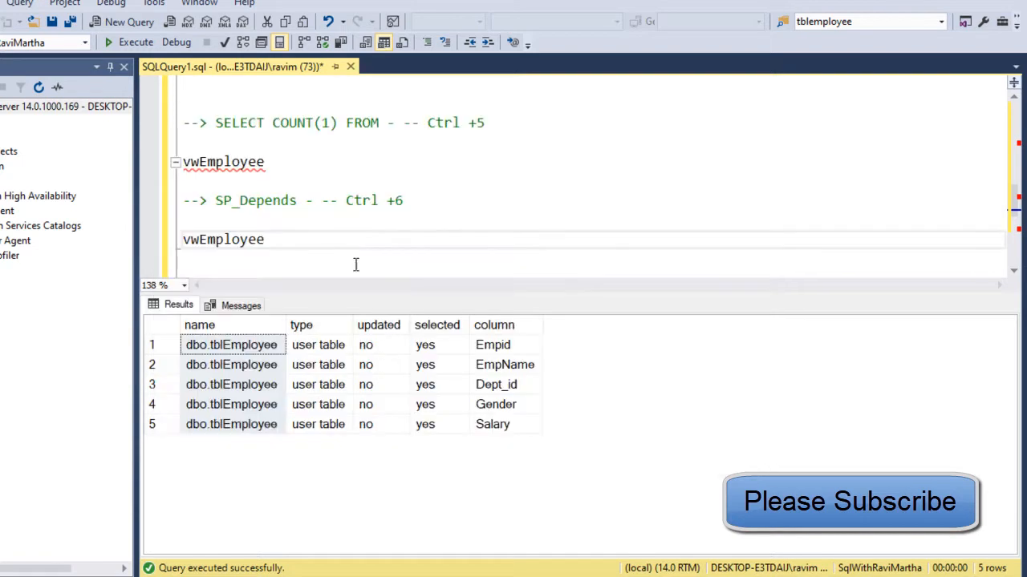